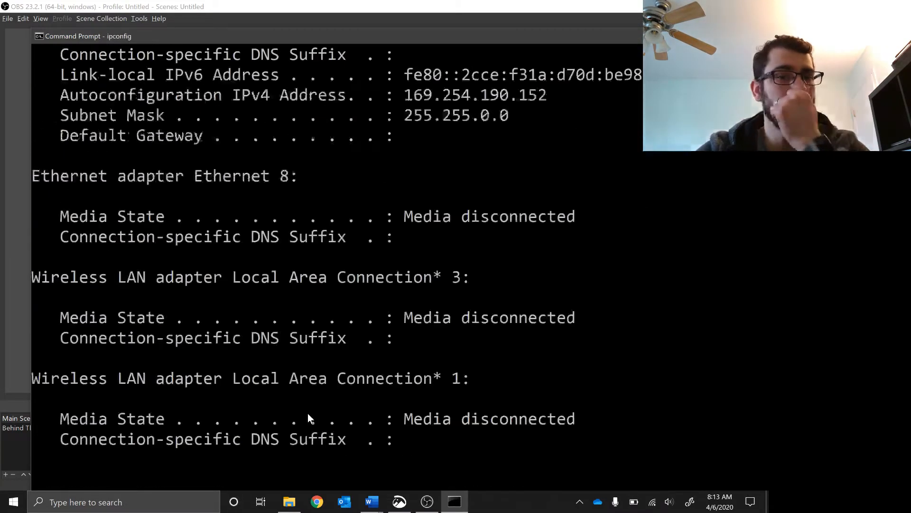
# Step: Scroll the ipconfig output to the Wi-Fi adapter's IPv4 address, subnet mask and default gateway
pyautogui.scroll(-3)
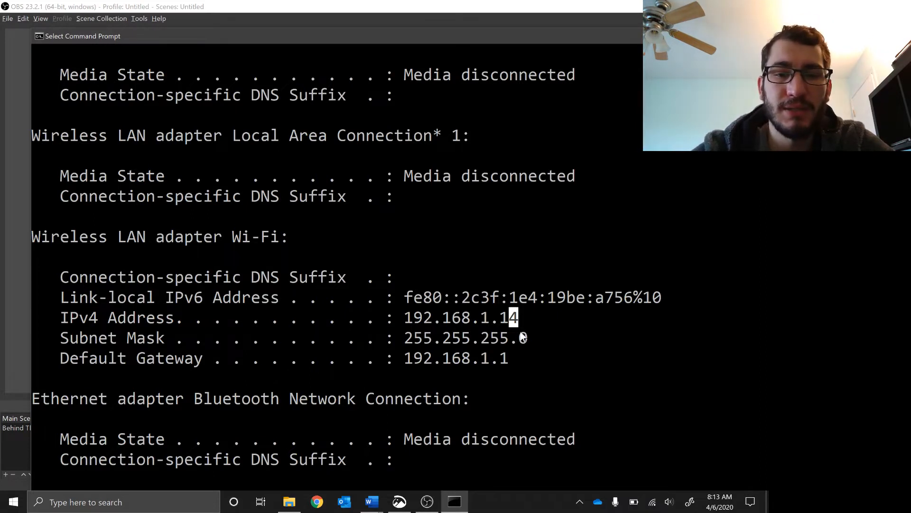
pyautogui.moveTo(564, 343)
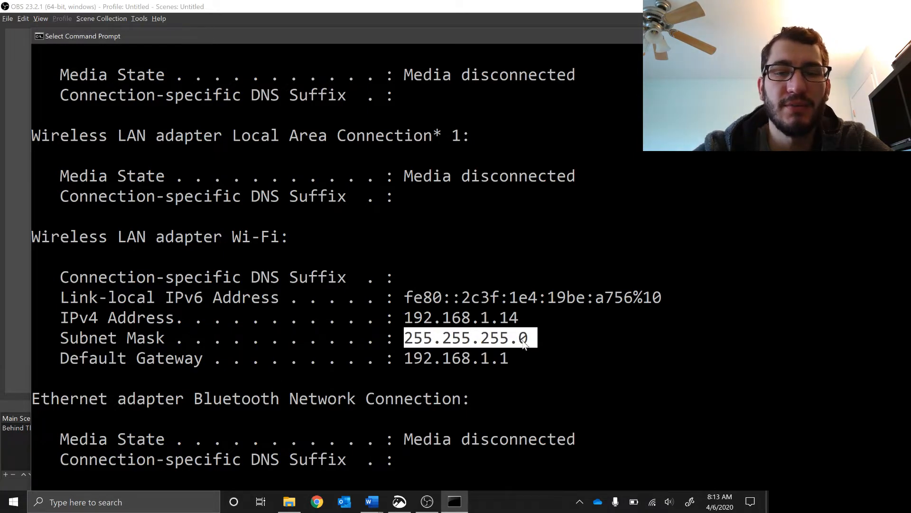
pyautogui.click(529, 337)
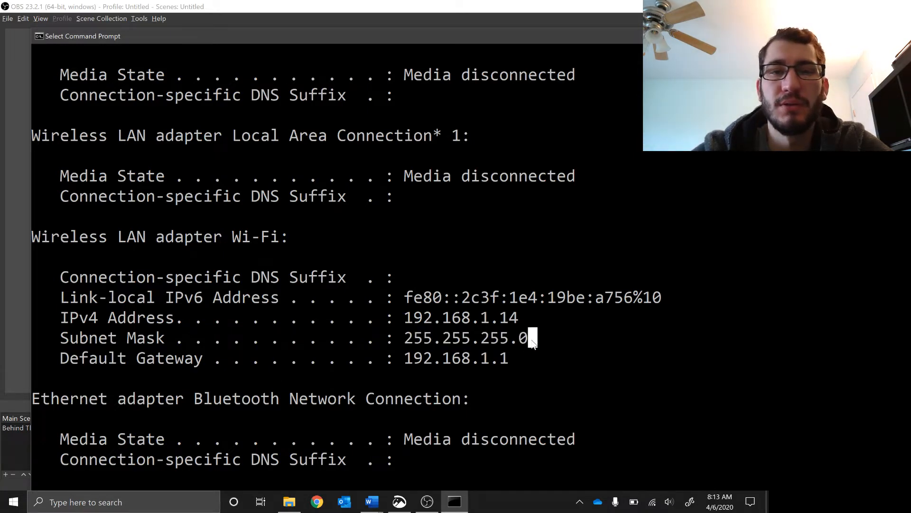
pyautogui.moveTo(514, 365)
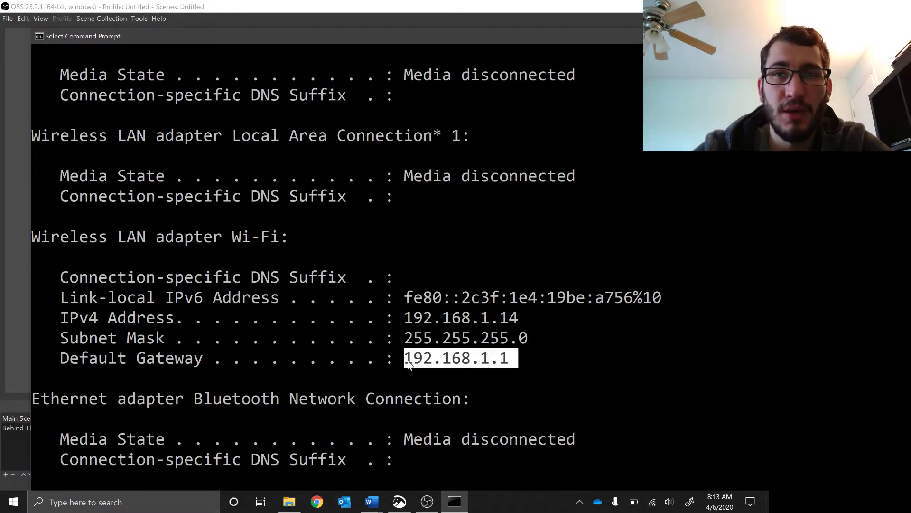
pyautogui.moveTo(468, 380)
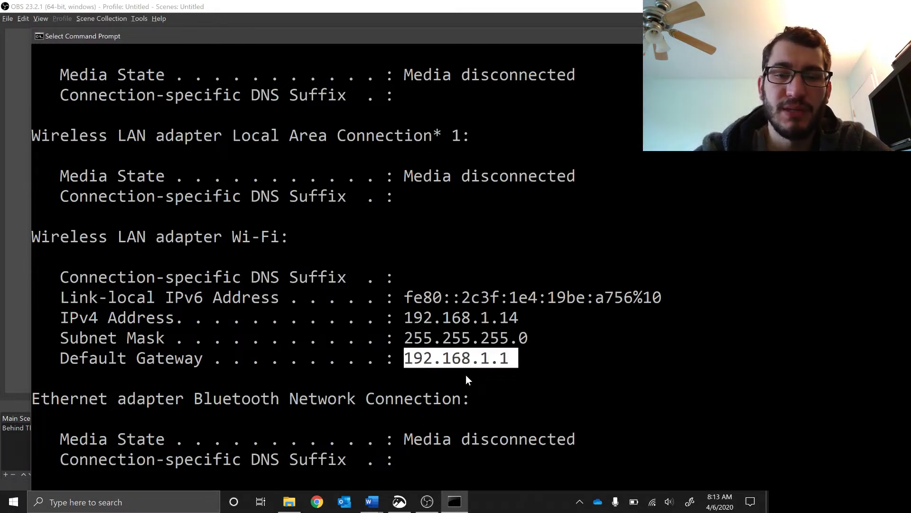
pyautogui.moveTo(399, 446)
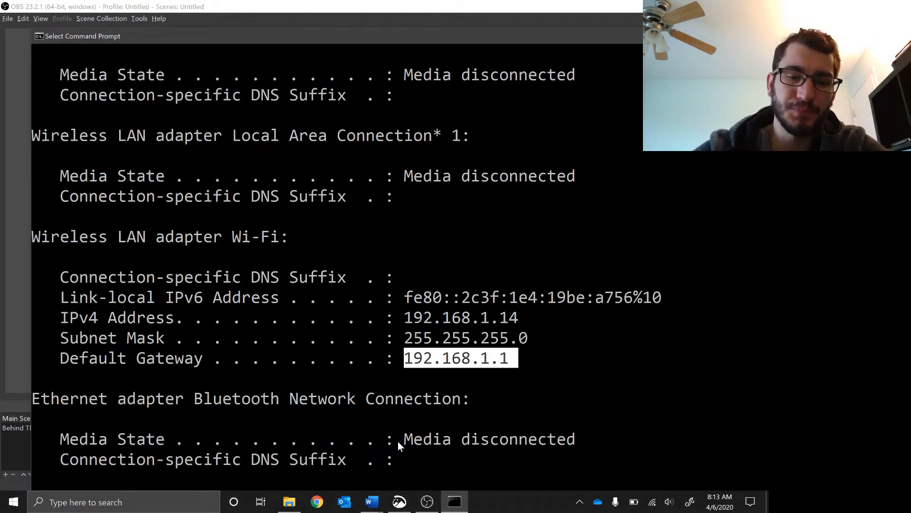
pyautogui.moveTo(407, 490)
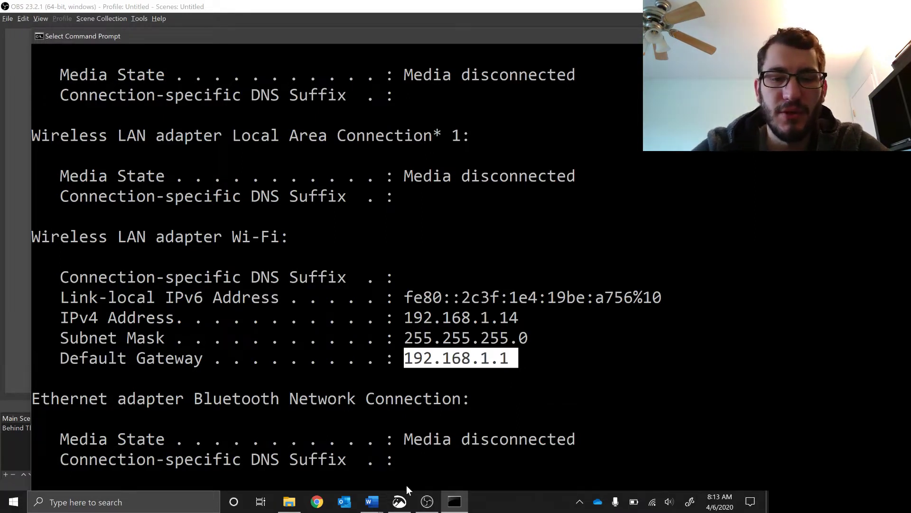
pyautogui.moveTo(398, 501)
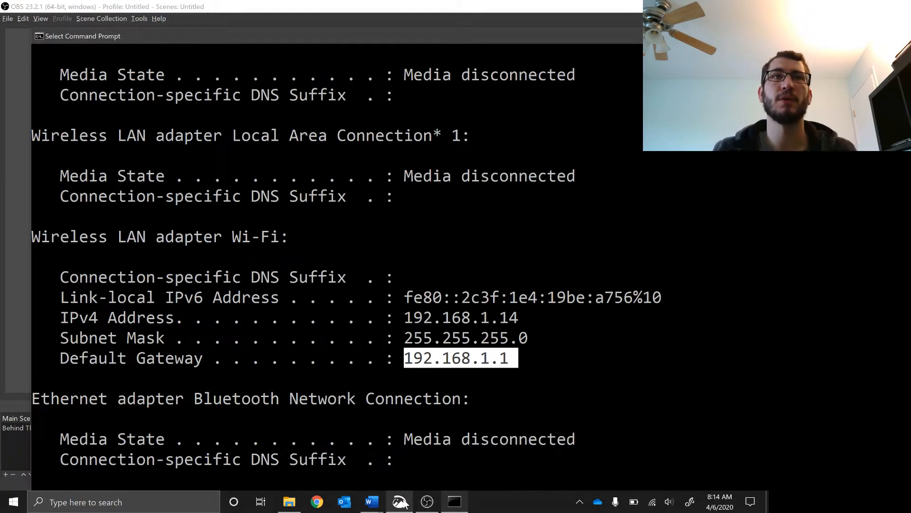
# Step: Switch to Snip & Sketch to view the router status screenshot
pyautogui.click(399, 501)
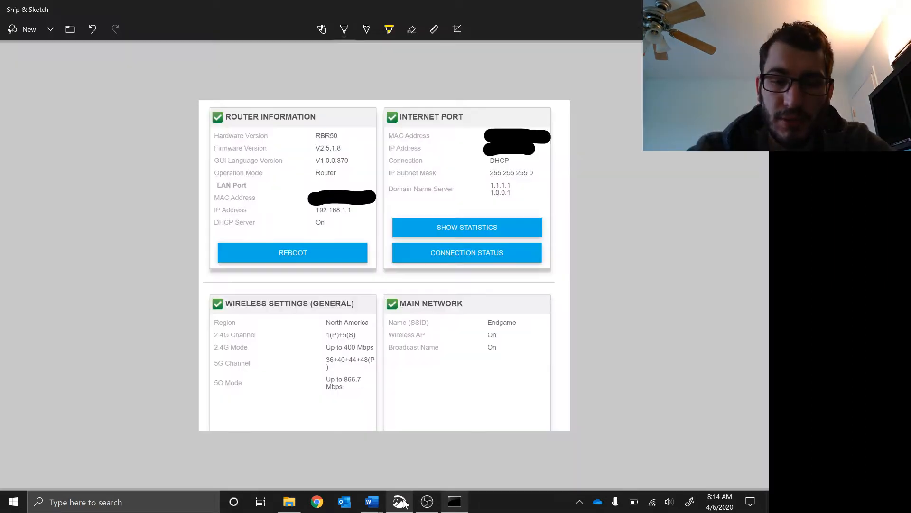
pyautogui.moveTo(226, 222)
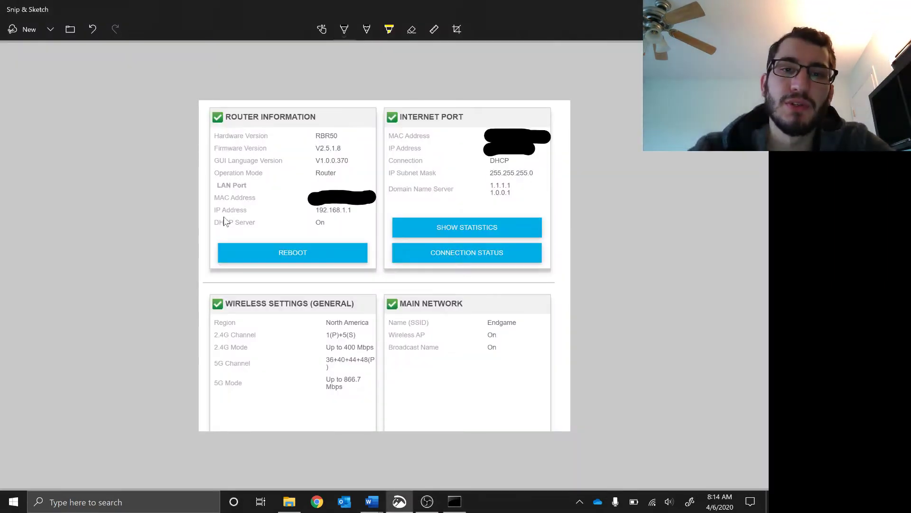
pyautogui.moveTo(212, 128)
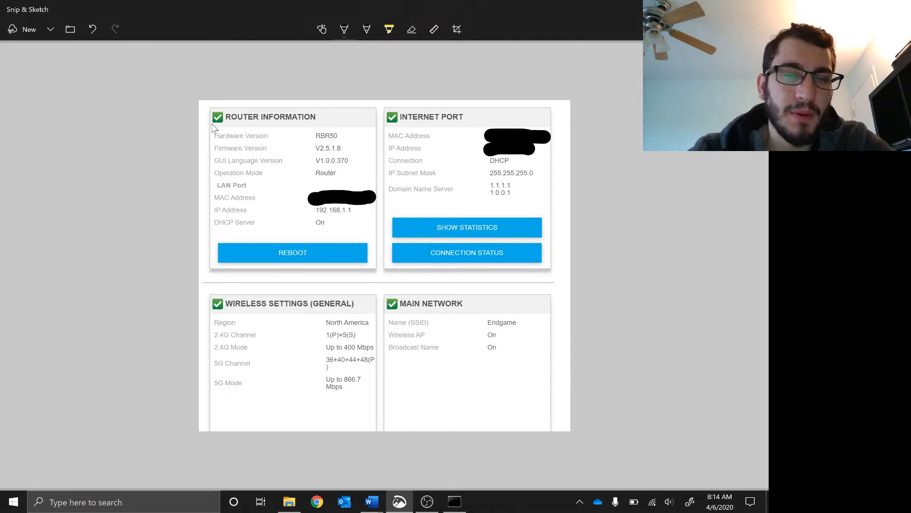
pyautogui.moveTo(295, 155)
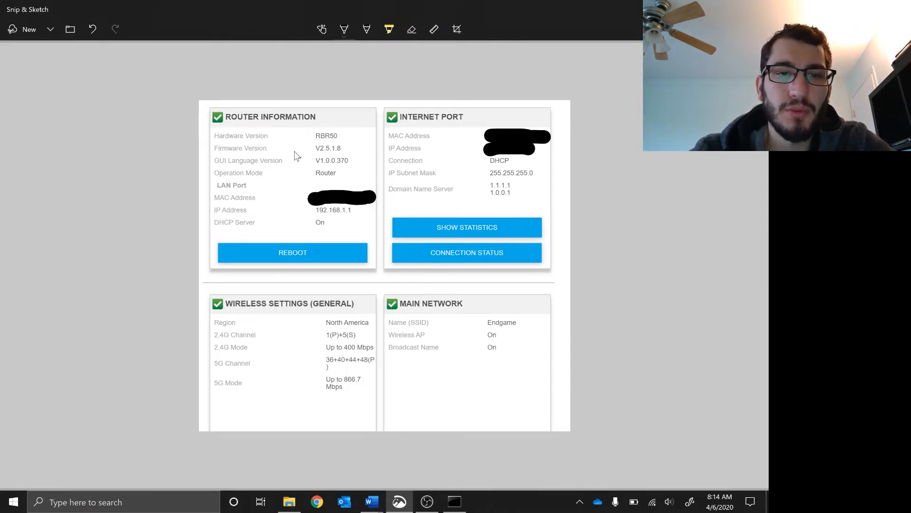
pyautogui.moveTo(353, 211)
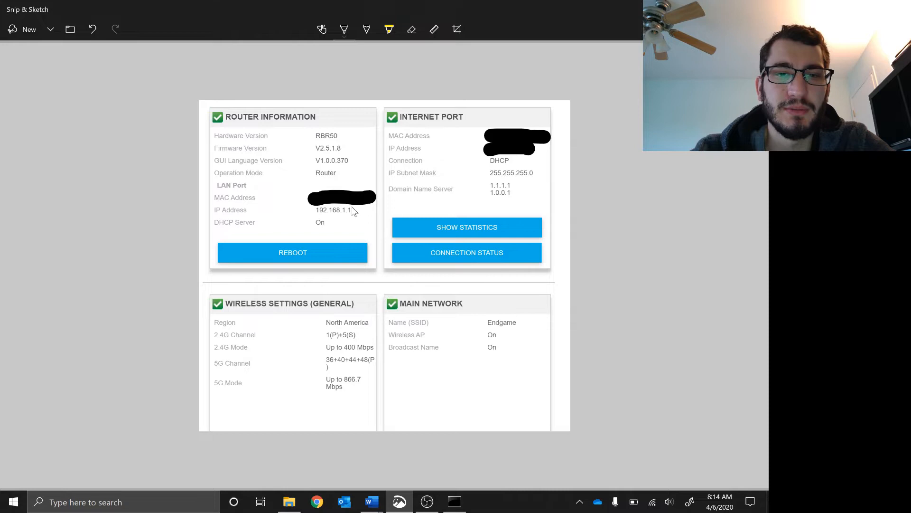
pyautogui.moveTo(527, 144)
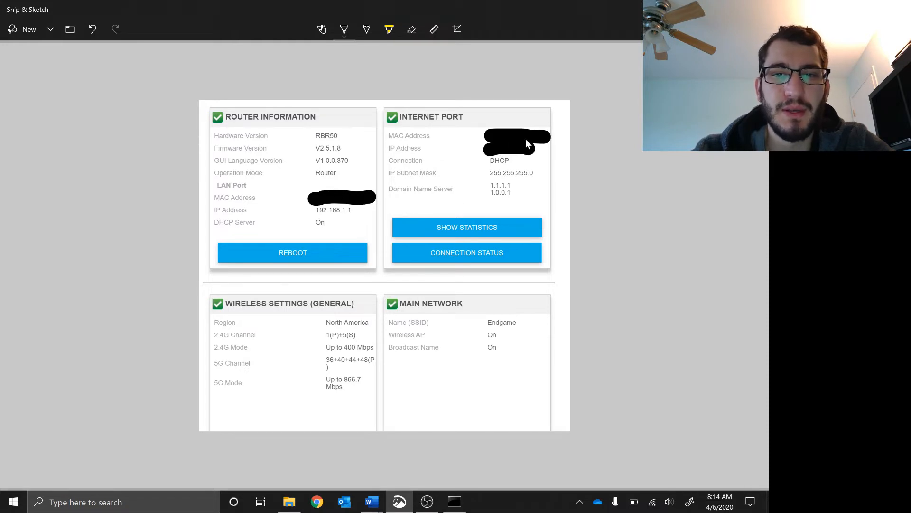
pyautogui.moveTo(489, 146)
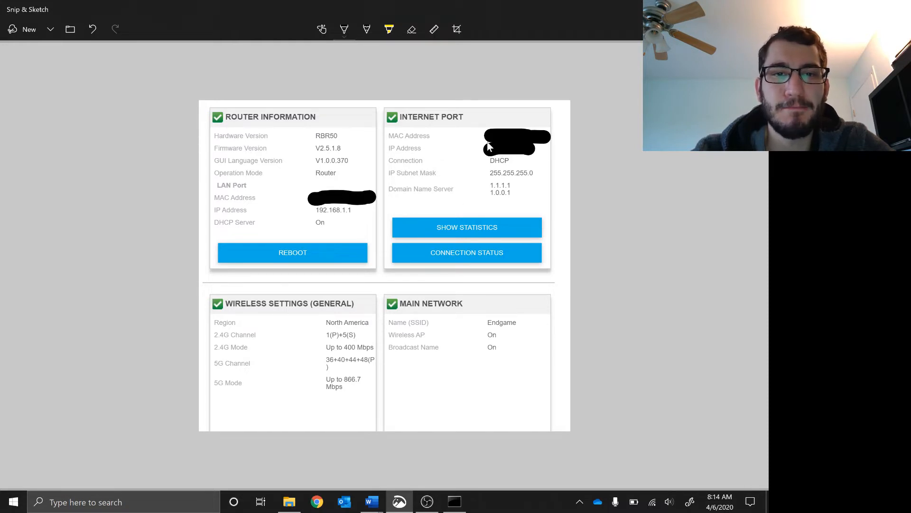
pyautogui.moveTo(444, 192)
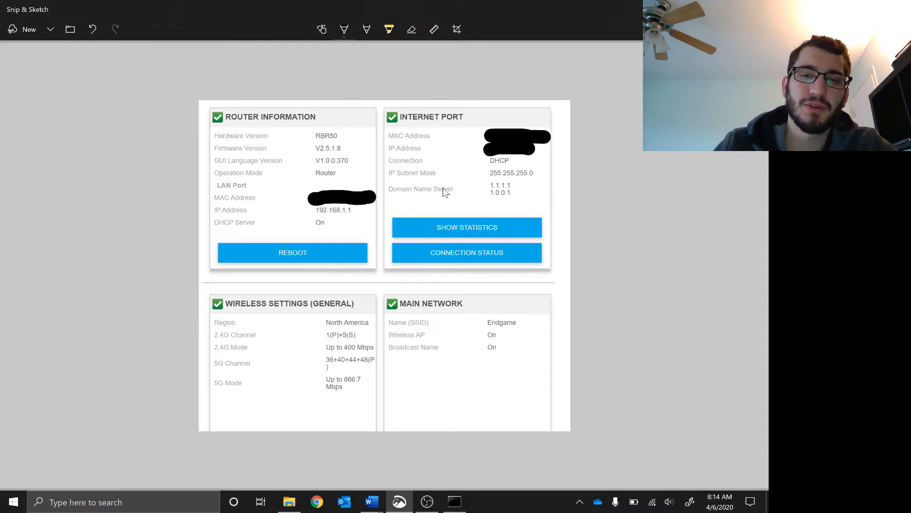
pyautogui.moveTo(481, 186)
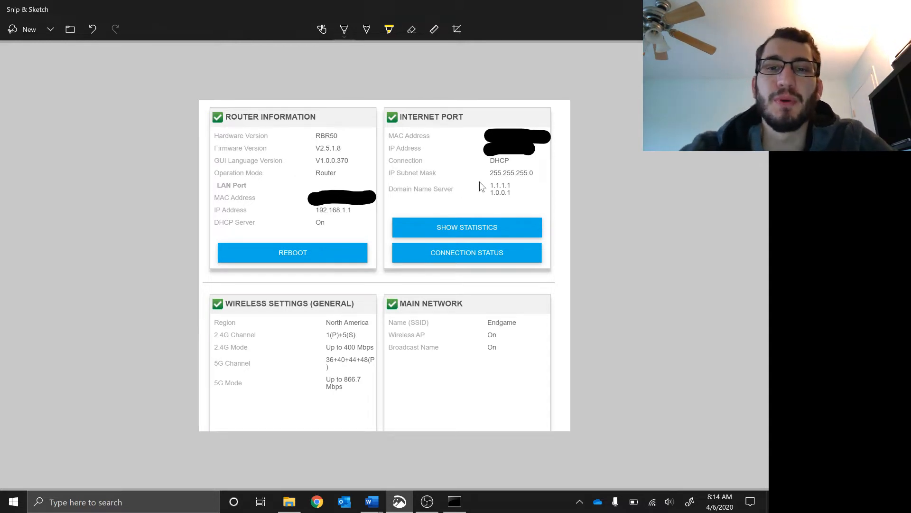
pyautogui.moveTo(516, 180)
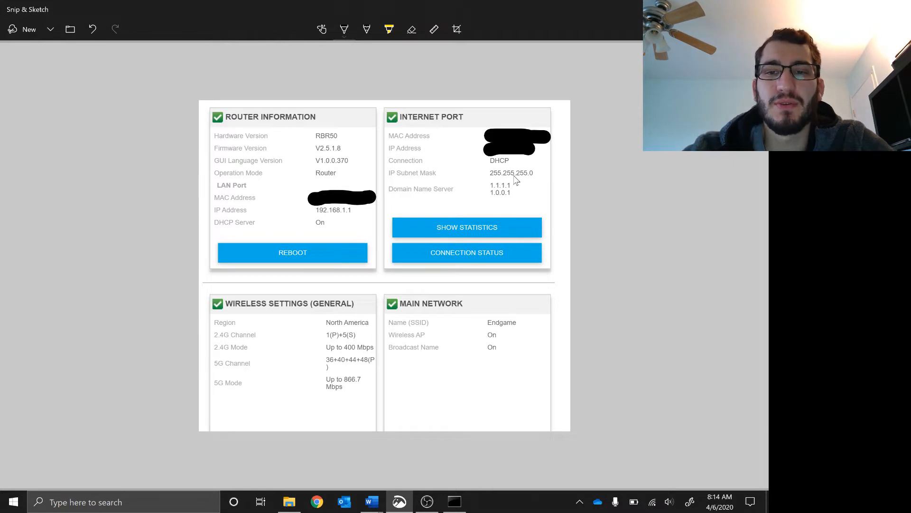
pyautogui.moveTo(504, 173)
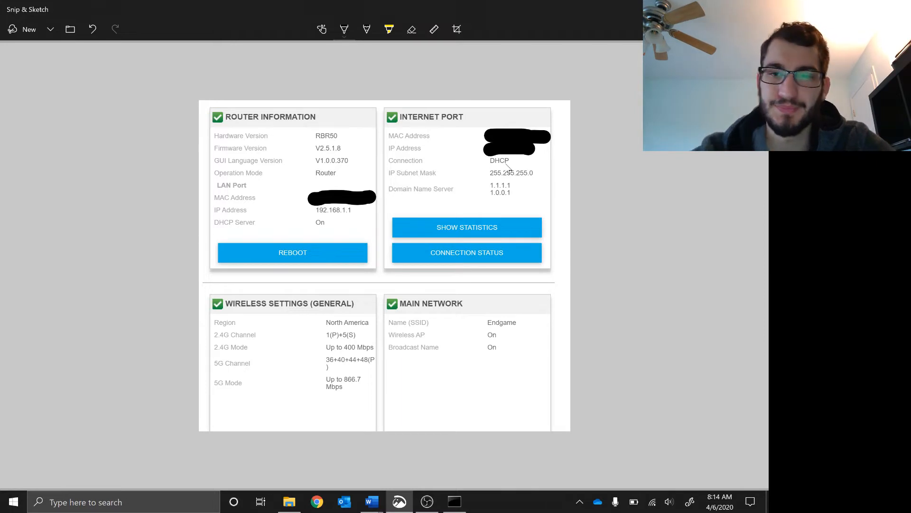
pyautogui.moveTo(552, 165)
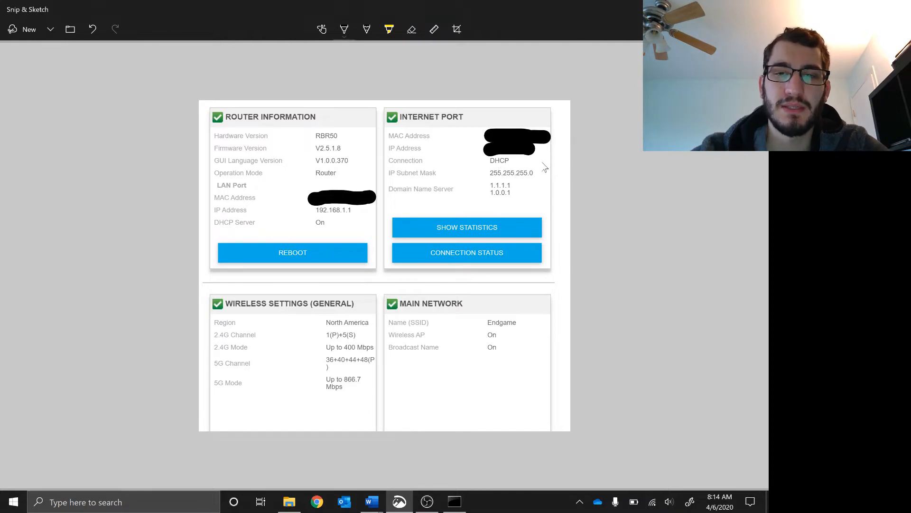
pyautogui.moveTo(535, 174)
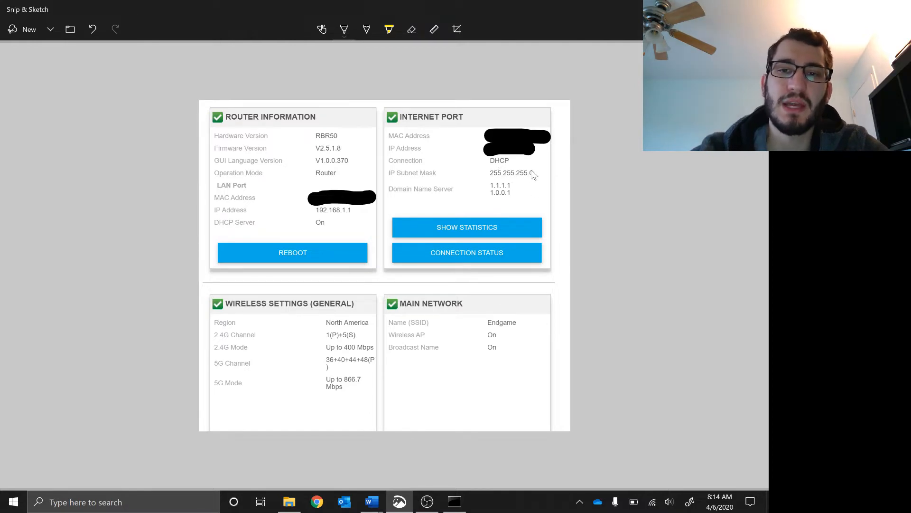
# Step: Show Subnet Helpful Table.docx in Word and scroll across the subnet table
pyautogui.click(371, 502)
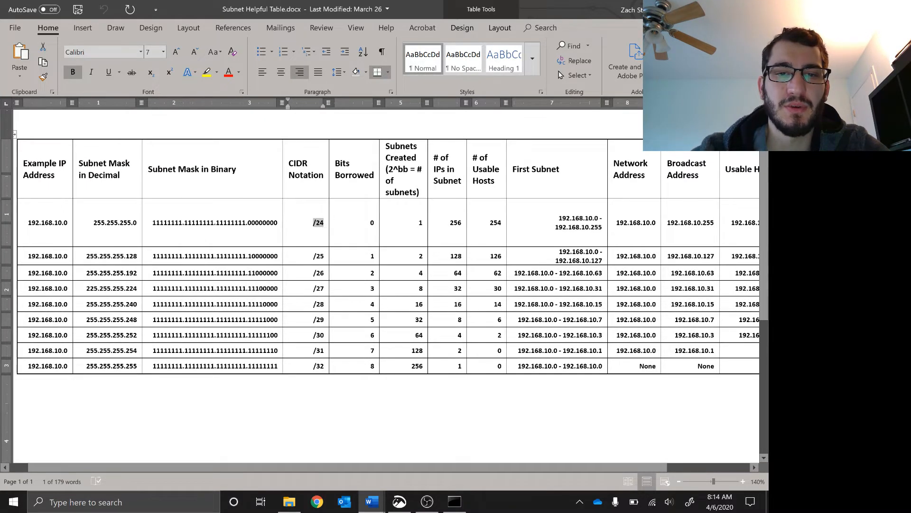
pyautogui.hscroll(3)
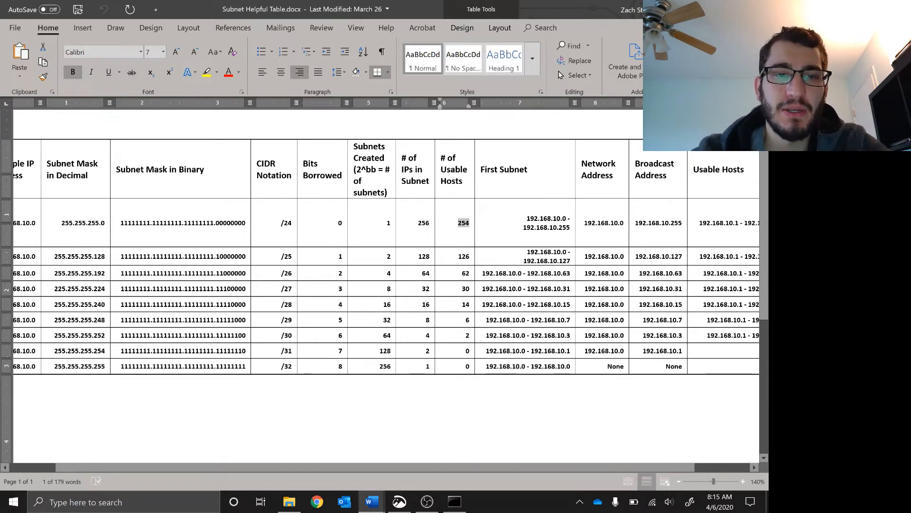
pyautogui.hscroll(-3)
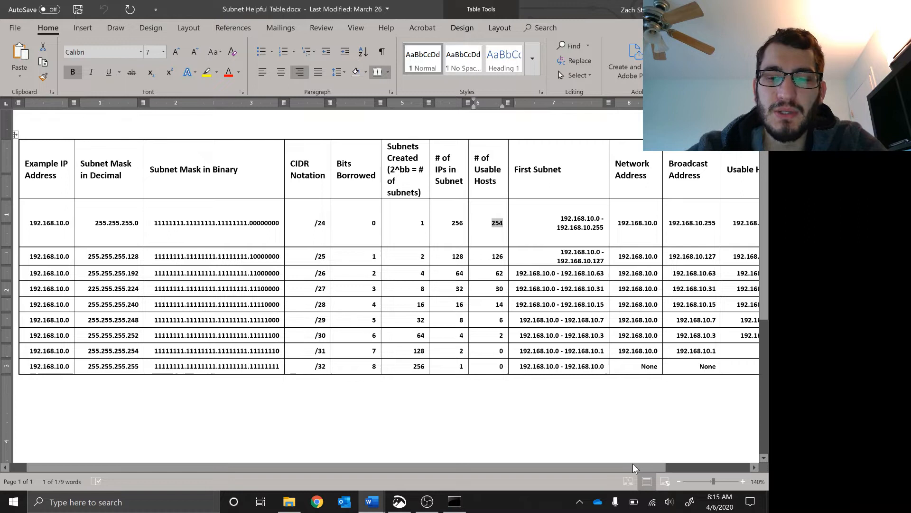
pyautogui.moveTo(654, 505)
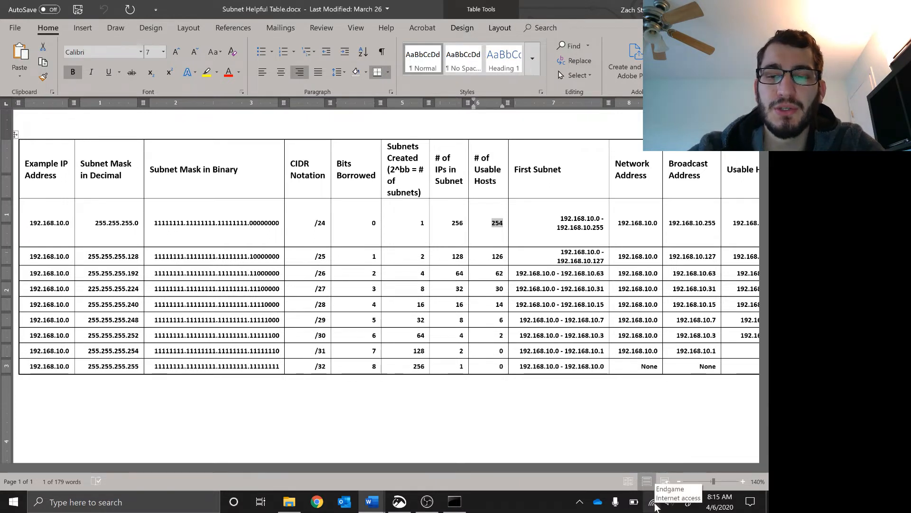
# Step: Open Network & Internet settings from the network tray icon
pyautogui.click(653, 501)
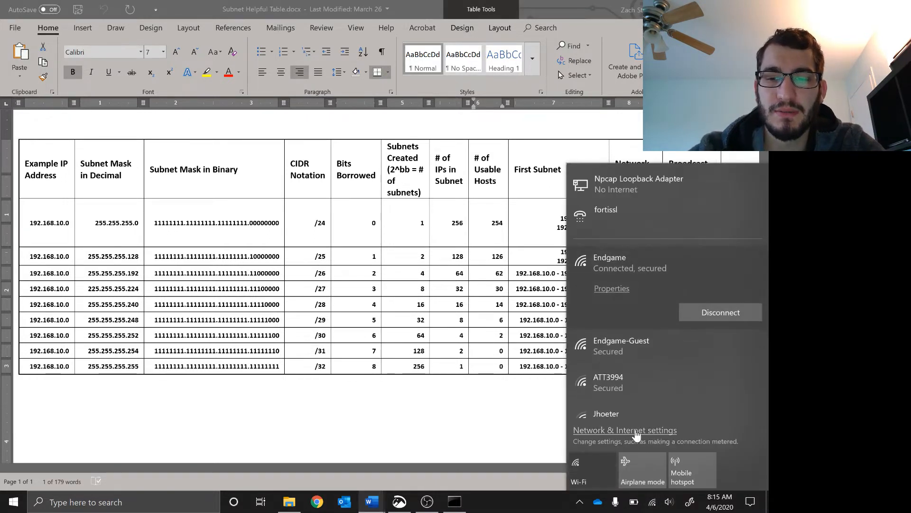
pyautogui.click(624, 430)
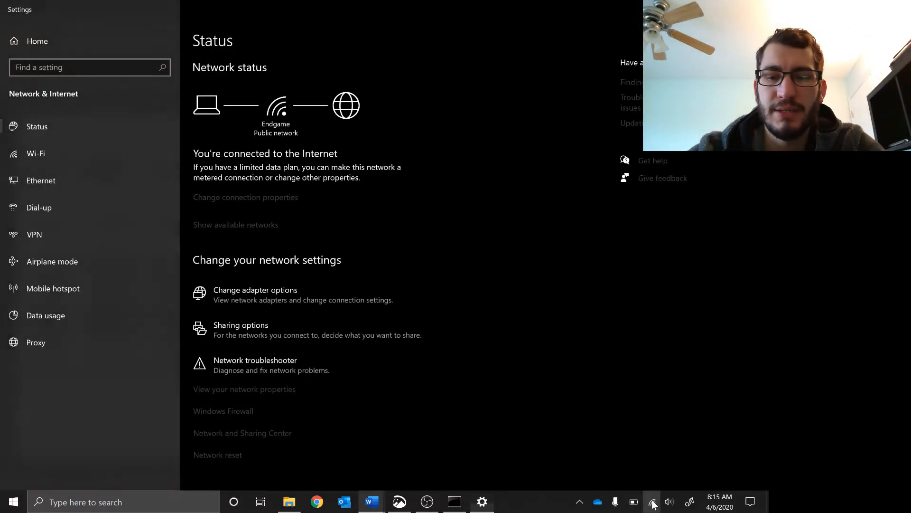
pyautogui.click(652, 502)
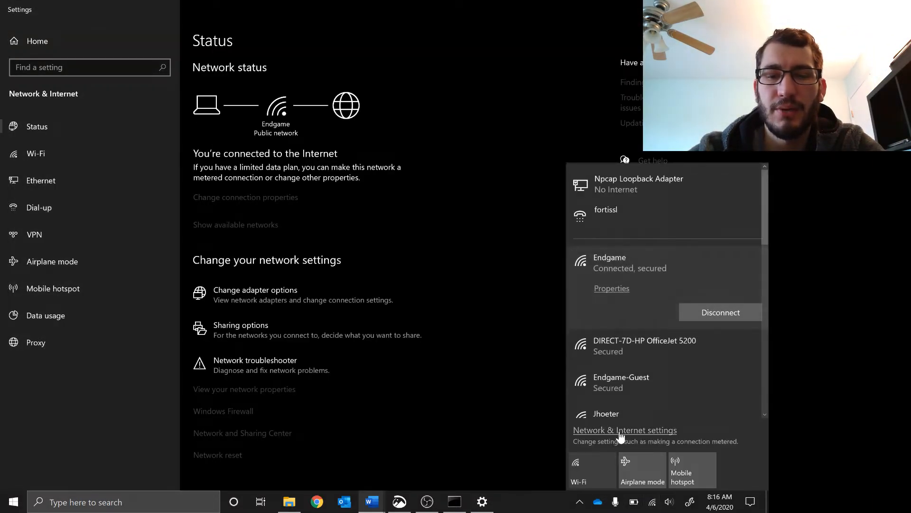
pyautogui.moveTo(393, 295)
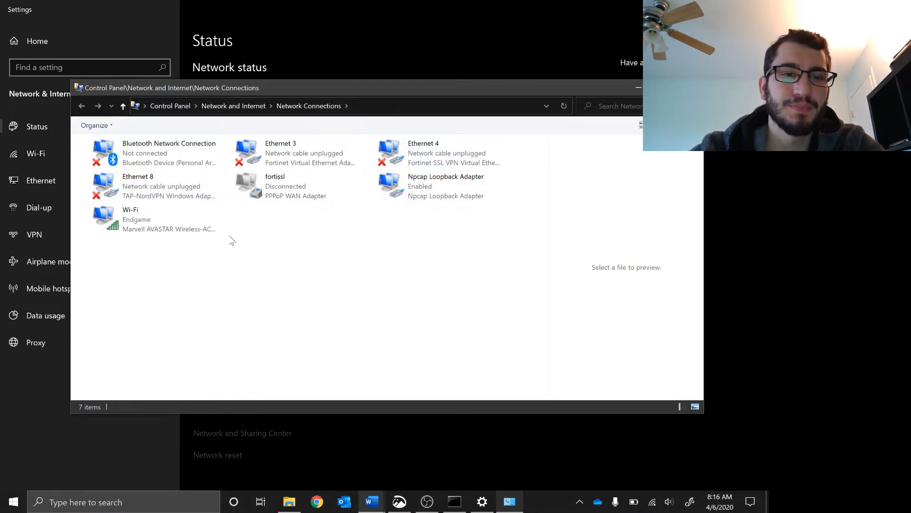
pyautogui.moveTo(306, 230)
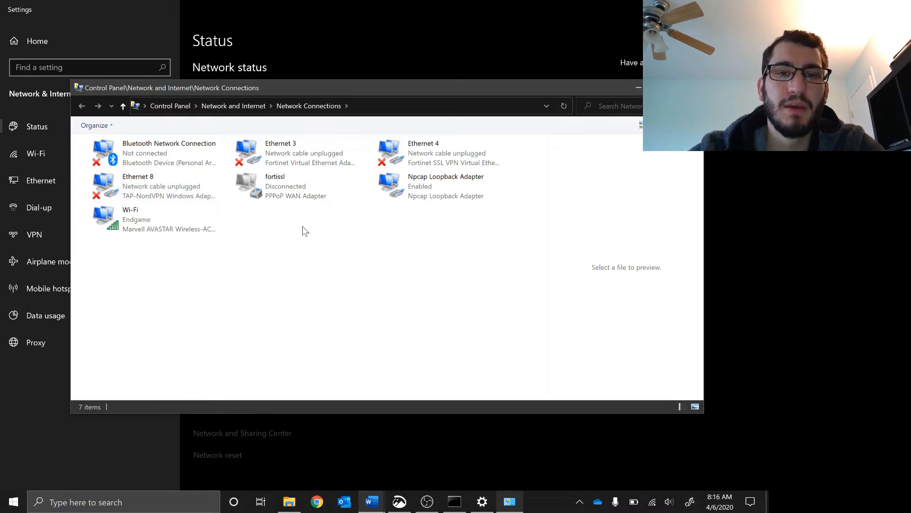
# Step: Open the Wi-Fi adapter's Properties and select Internet Protocol Version 4 (TCP/IPv4)
pyautogui.click(445, 186)
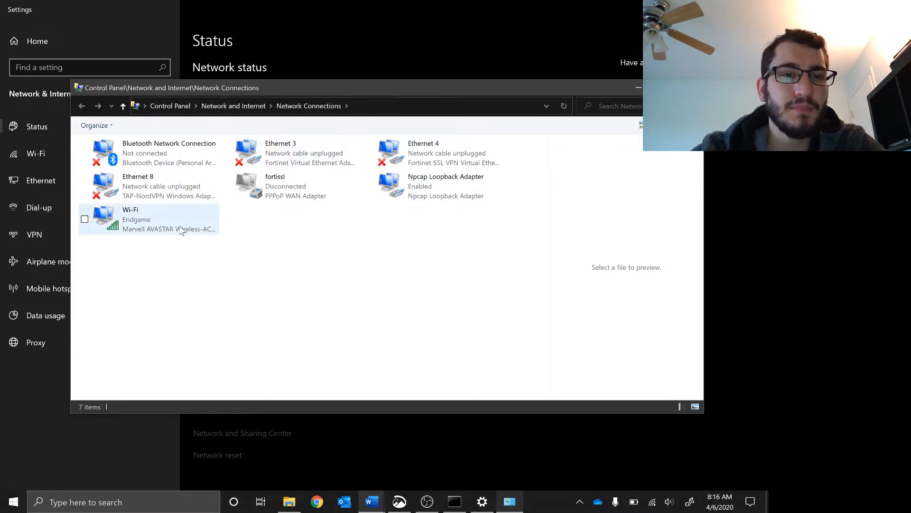
pyautogui.moveTo(183, 228)
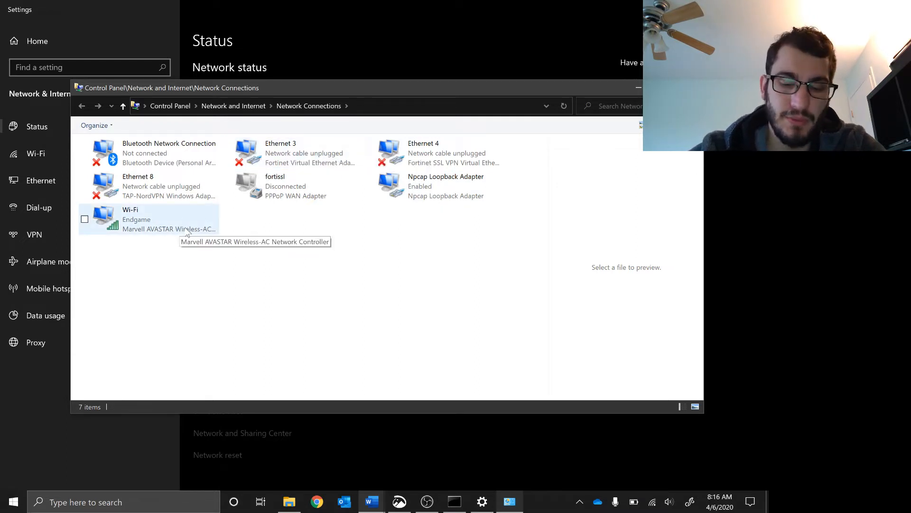
pyautogui.moveTo(423, 153)
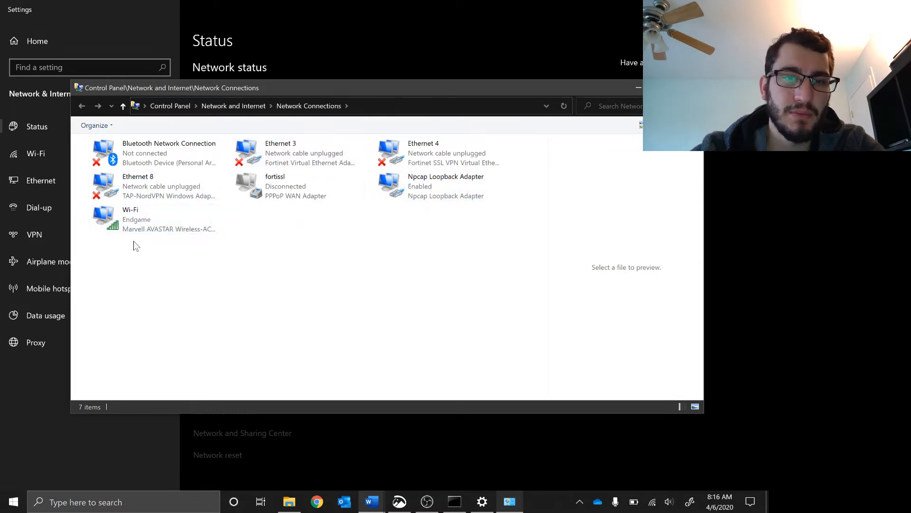
pyautogui.rightClick(130, 218)
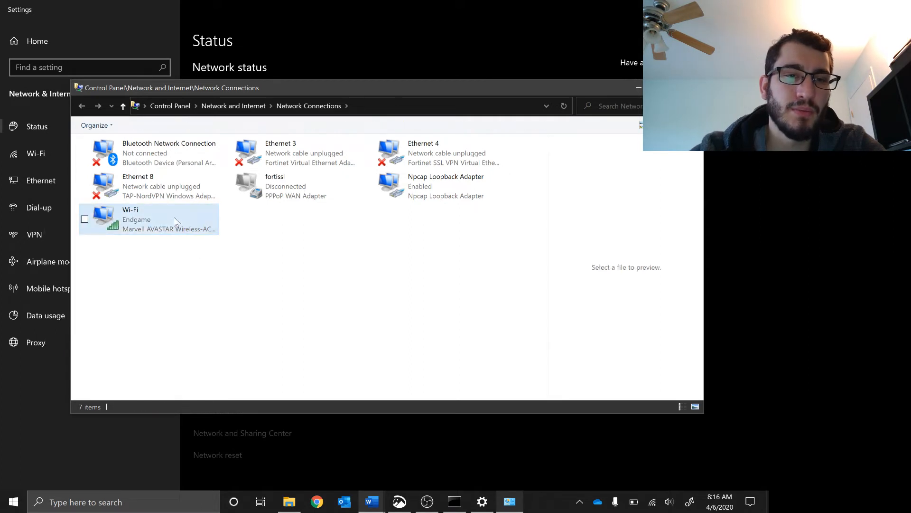
pyautogui.rightClick(148, 219)
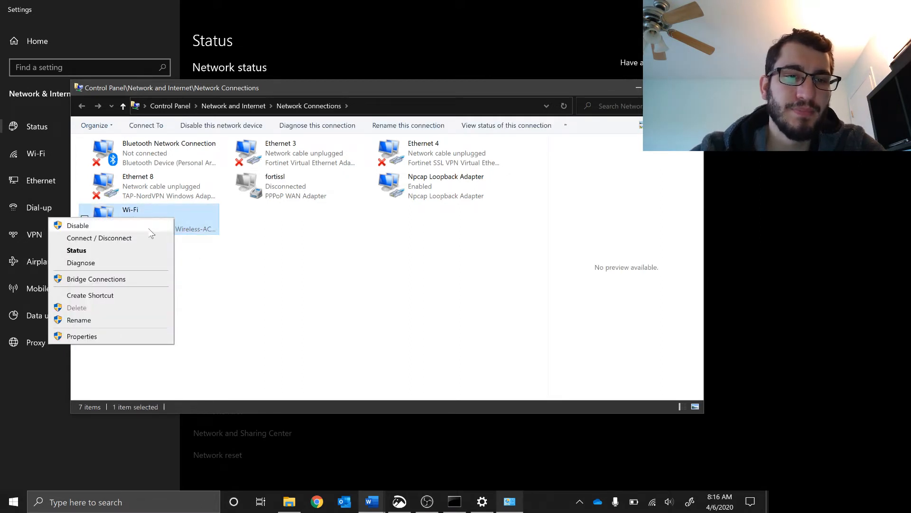
pyautogui.click(82, 337)
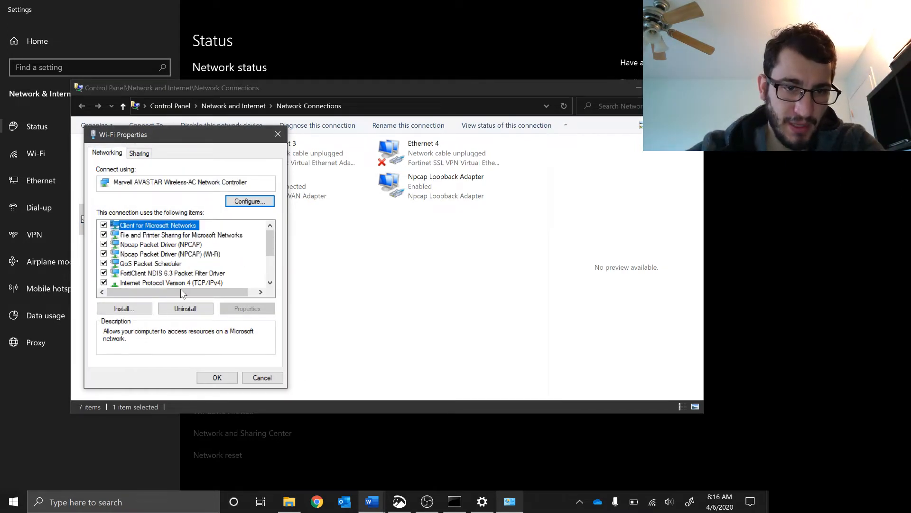
pyautogui.click(169, 282)
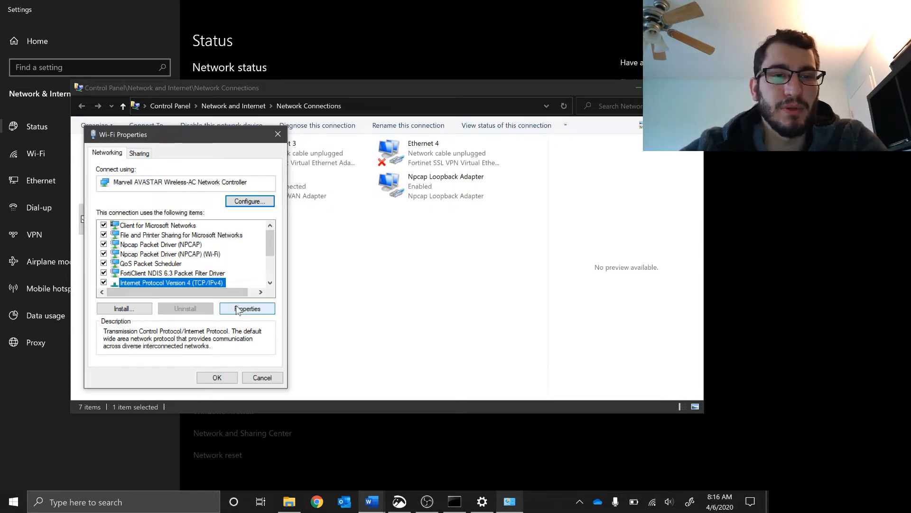
# Step: Set IPv4 to a manual address of 10.0.0.1 with a blank subnet mask and apply
pyautogui.click(246, 308)
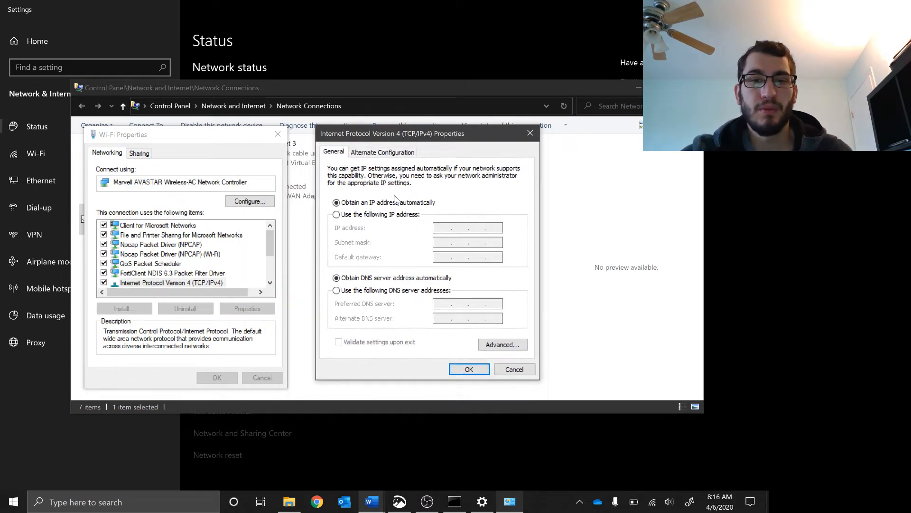
pyautogui.click(336, 214)
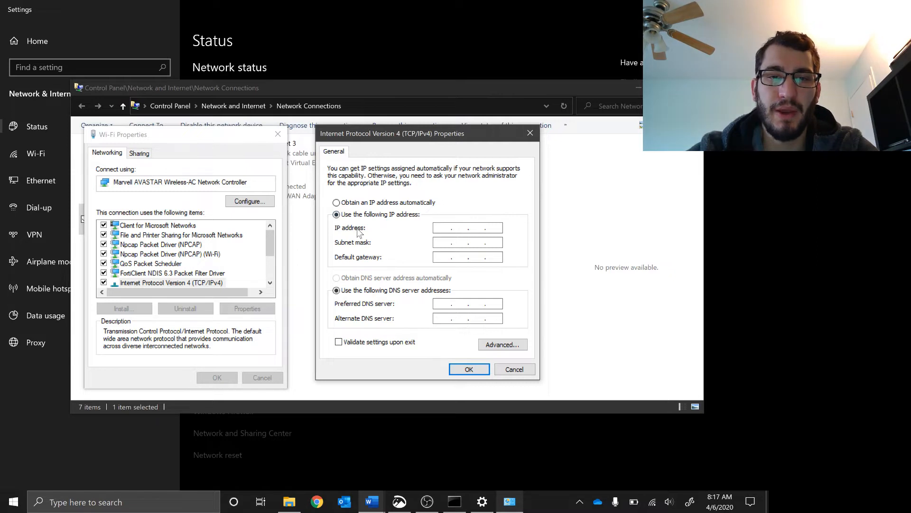
pyautogui.moveTo(366, 303)
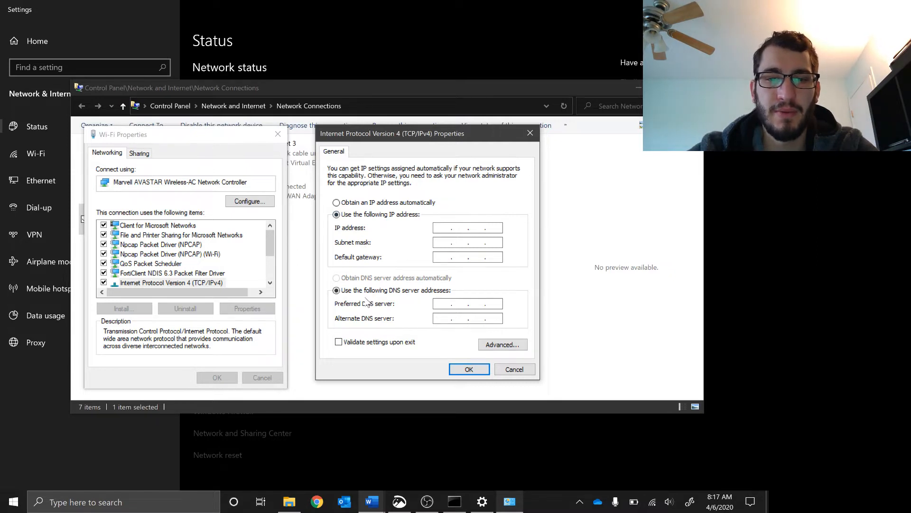
pyautogui.moveTo(375, 321)
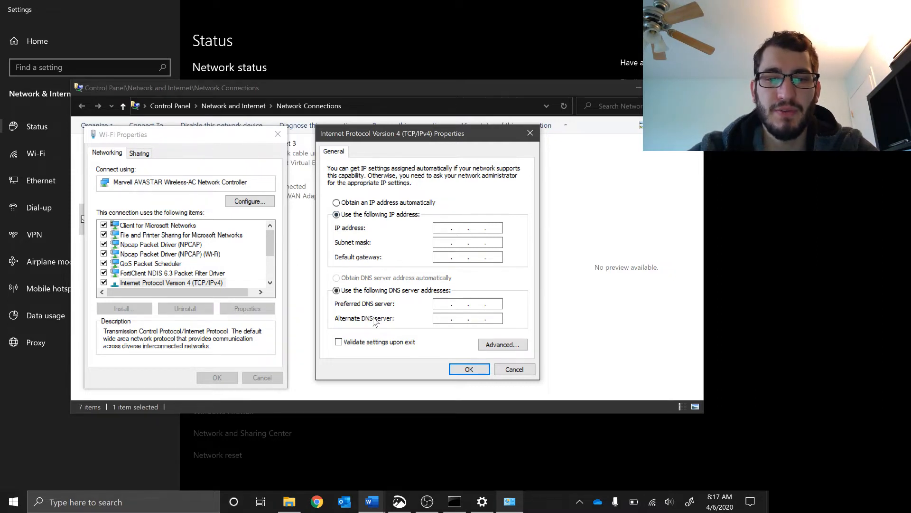
pyautogui.click(459, 227)
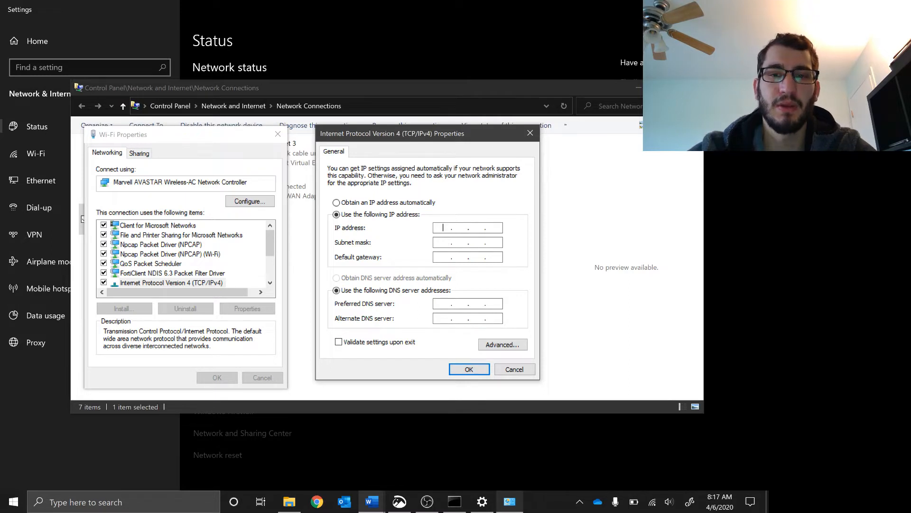
pyautogui.write('19216')
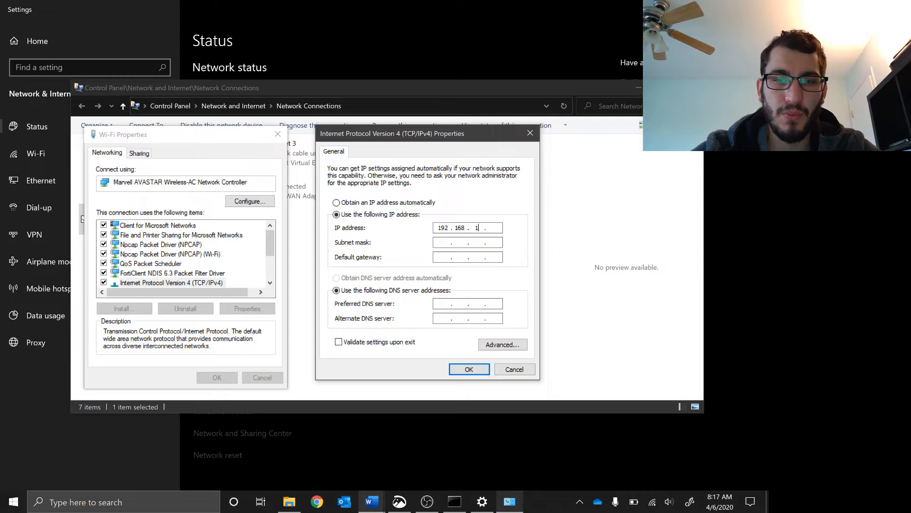
pyautogui.write('234')
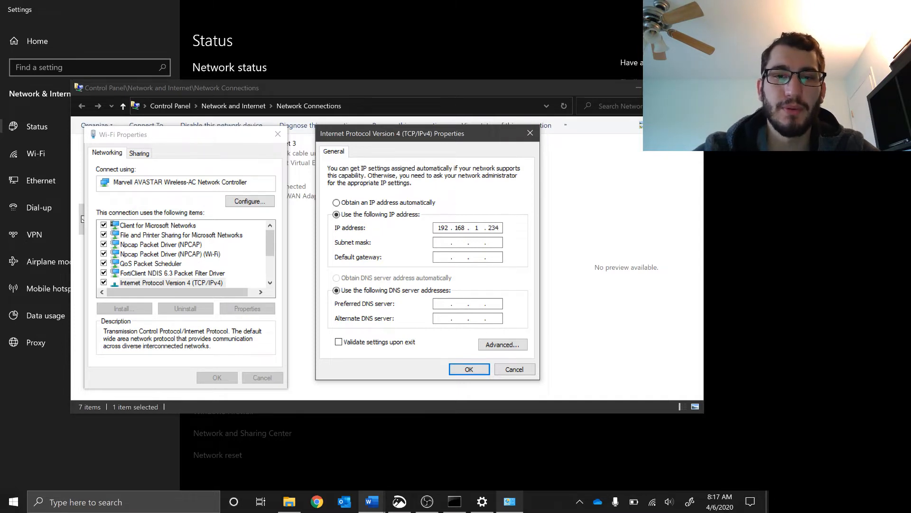
pyautogui.click(467, 241)
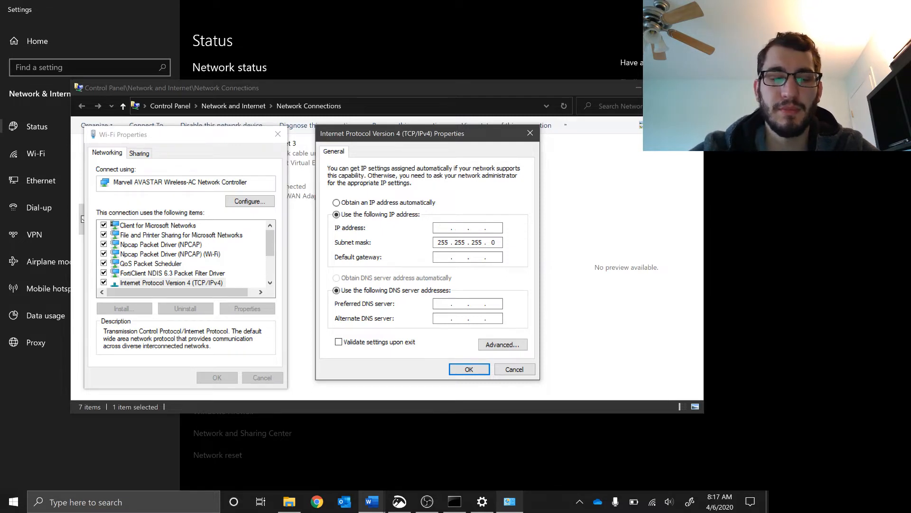
pyautogui.write('10.0.0.1')
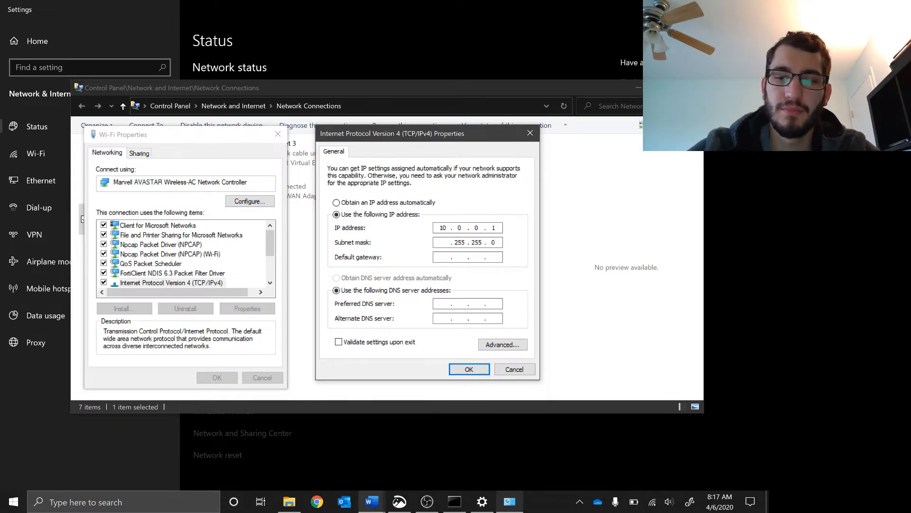
pyautogui.click(465, 243)
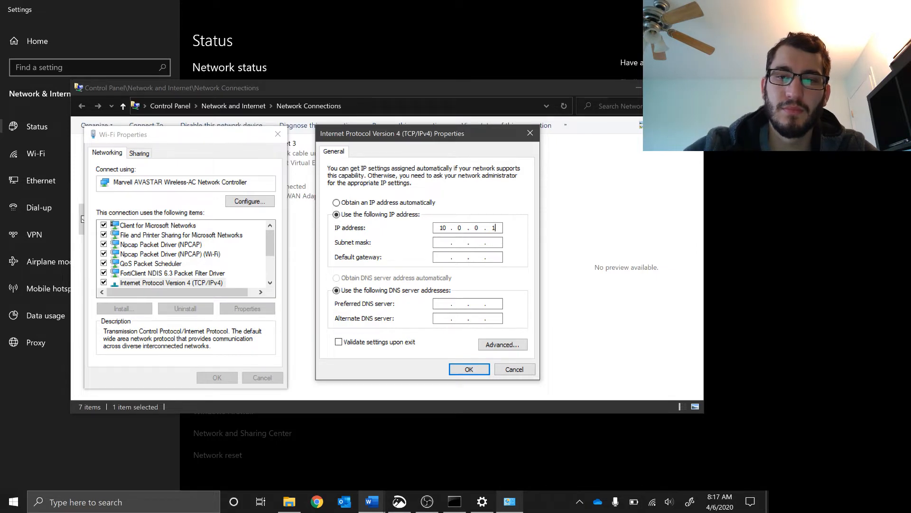
pyautogui.click(469, 368)
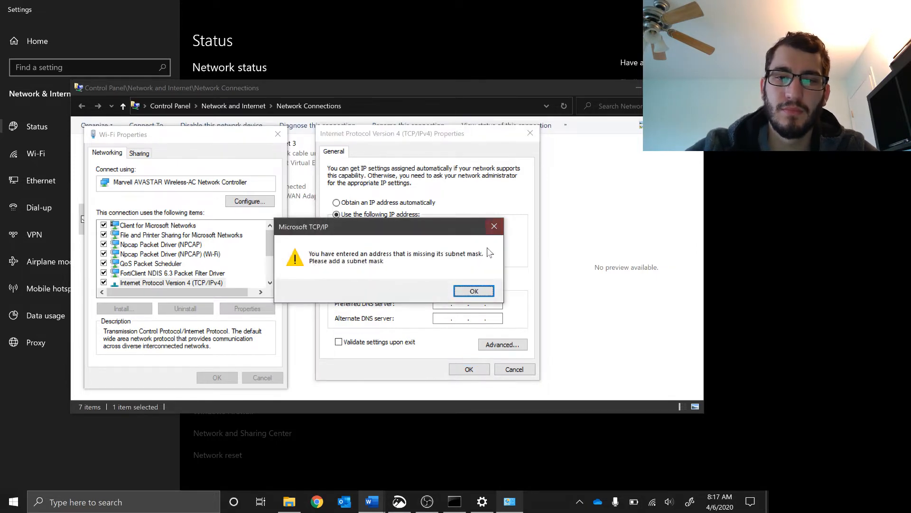
# Step: Dismiss the missing-mask warning, use mask 255.0.0.0, and start retyping the IP as 192.168.1
pyautogui.click(474, 291)
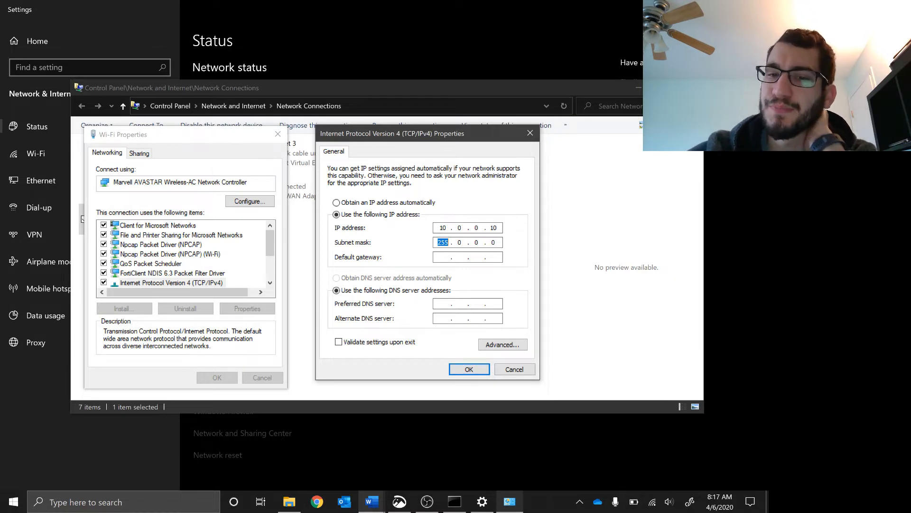
pyautogui.click(443, 227)
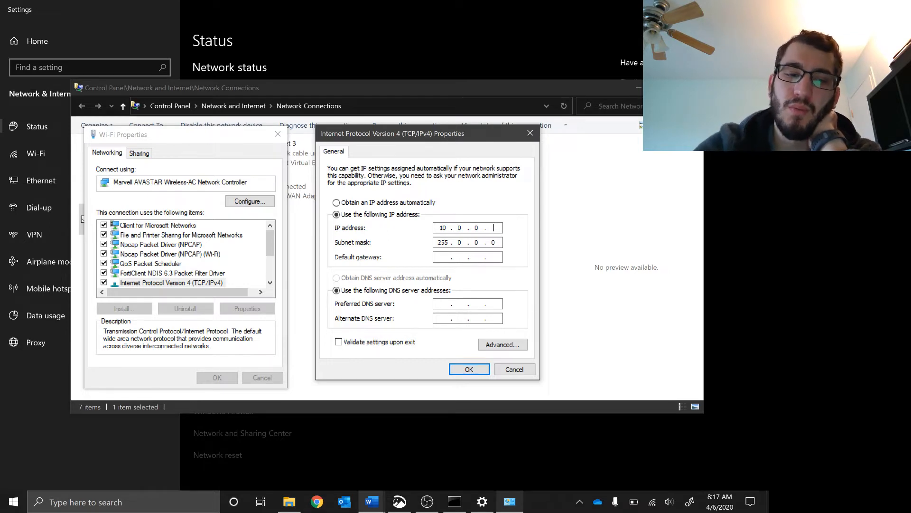
pyautogui.write('168')
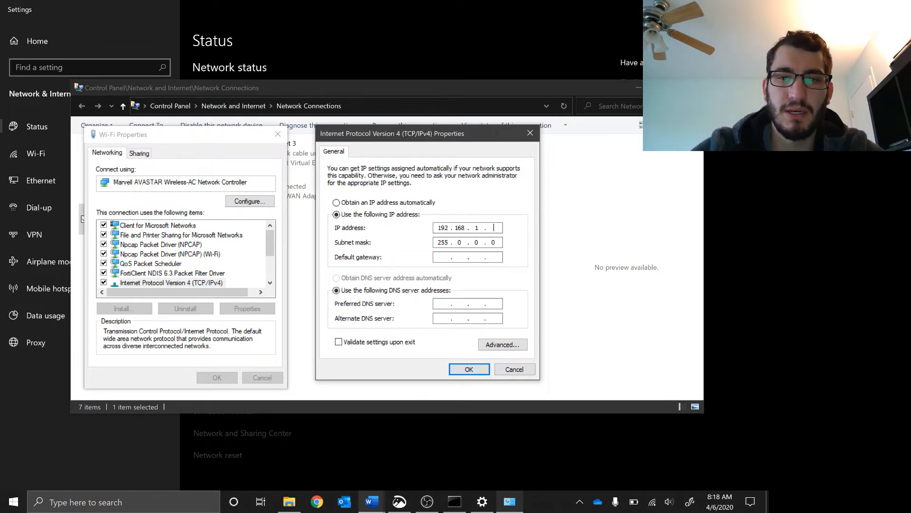
# Step: Enter IP 192.168.1.234, subnet mask 255.255.255.0 and default gateway 192.168.1.1
pyautogui.write('234')
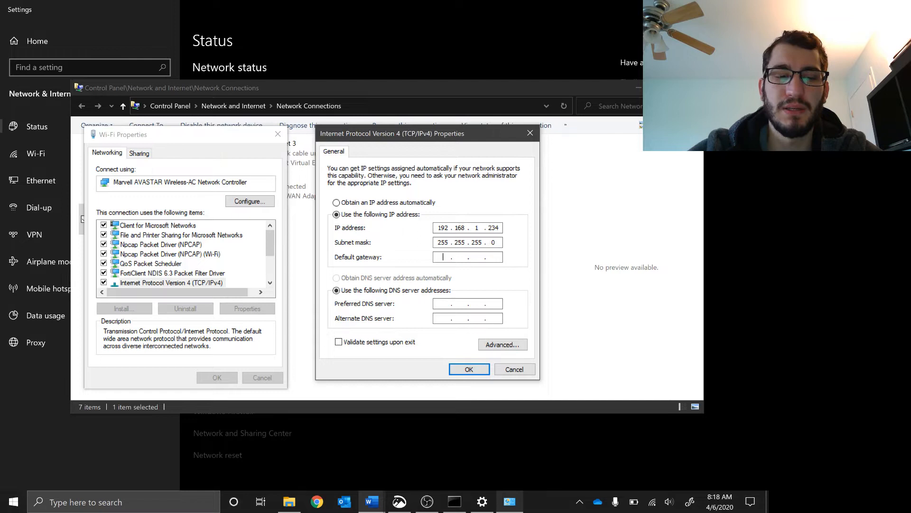
pyautogui.write('192.168.1.1')
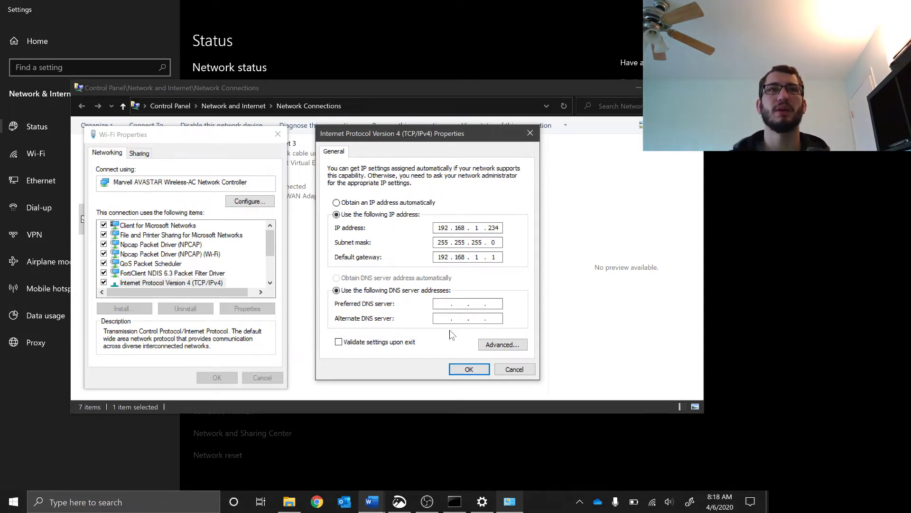
pyautogui.click(467, 304)
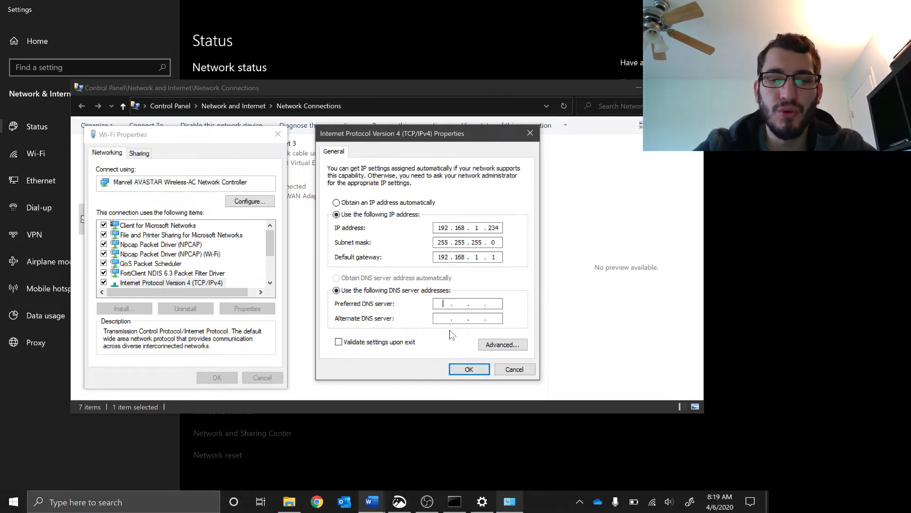
# Step: Enter DNS 8.8.8.8 and 8.8.4.4, then replace them with 1.1.1.1 and 1.0.0.1
pyautogui.write('8.8.8.8')
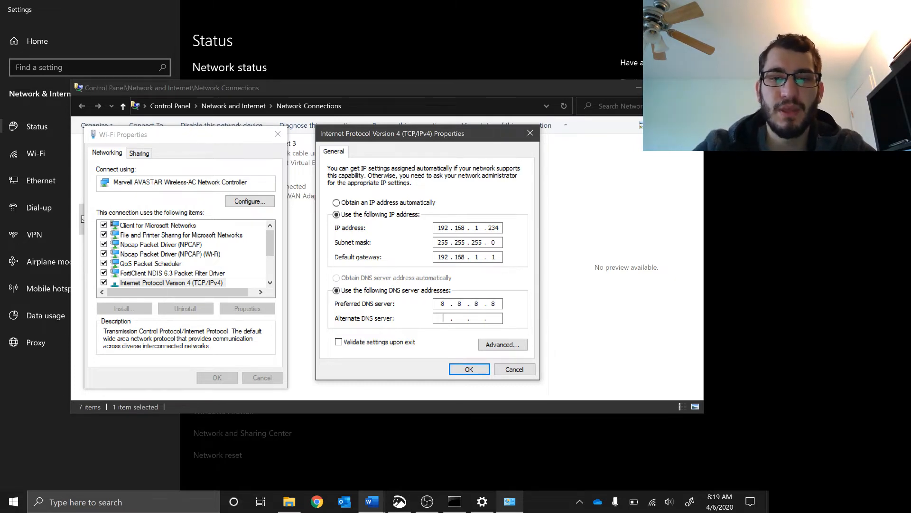
pyautogui.write('8.8.4.4')
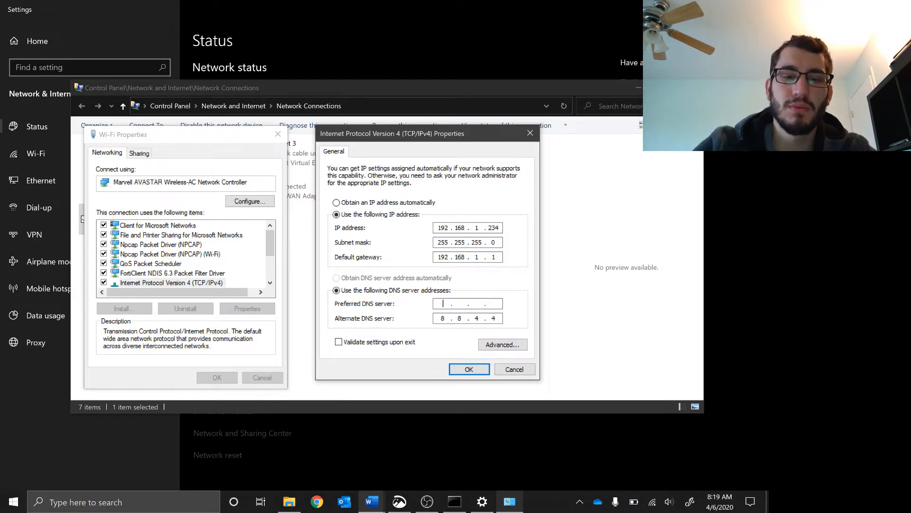
pyautogui.write('1.1.1.')
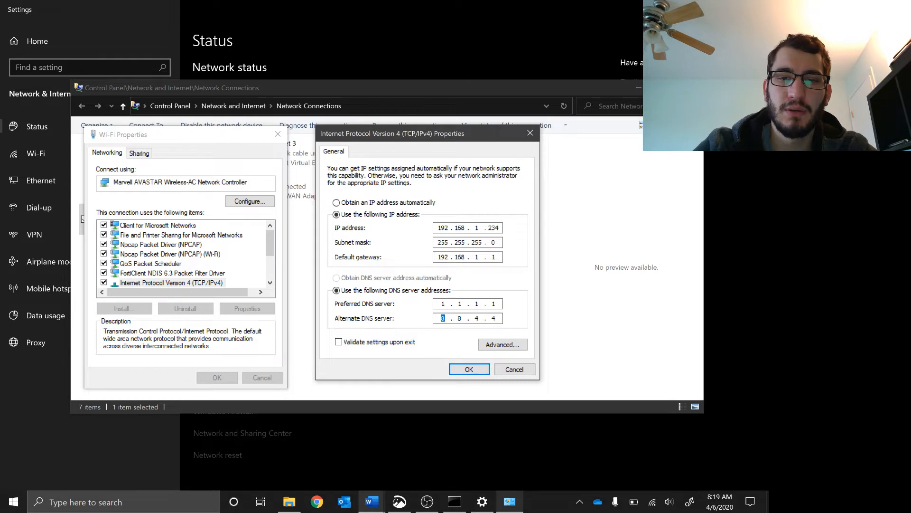
pyautogui.write('1.0.0.1')
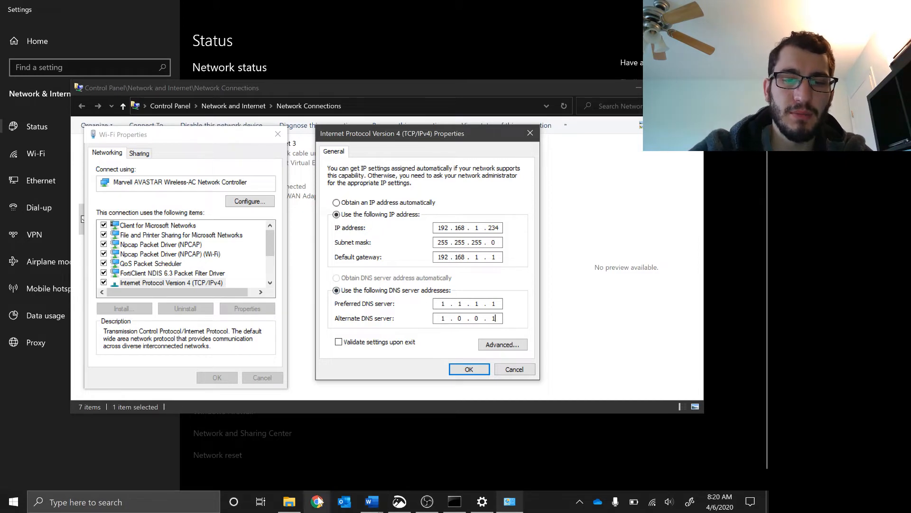
# Step: Search 'open dns ip address' to find OpenDNS servers 208.67.222.222 and 208.67.220.220
pyautogui.click(468, 370)
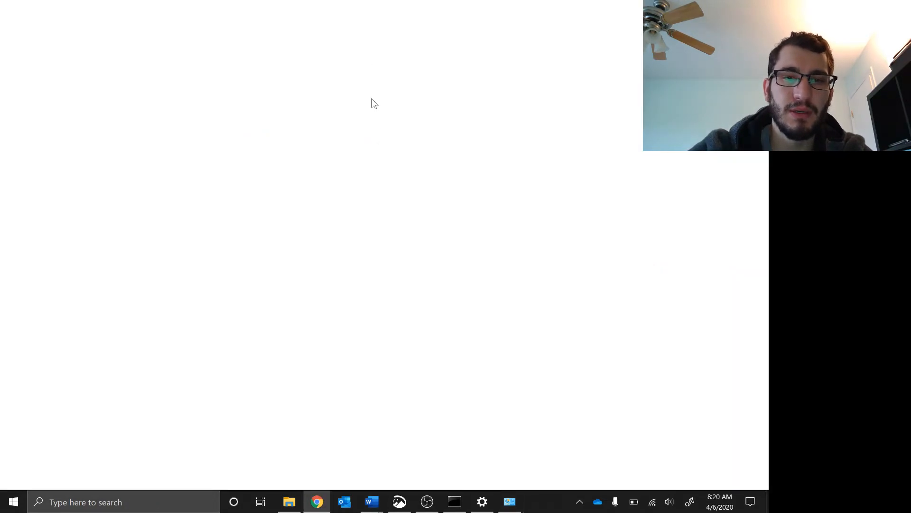
pyautogui.write('op')
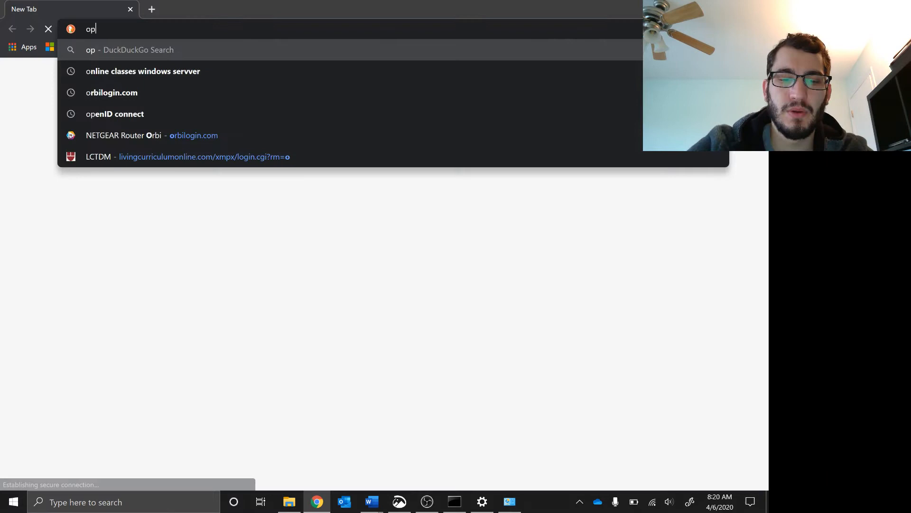
pyautogui.write('end')
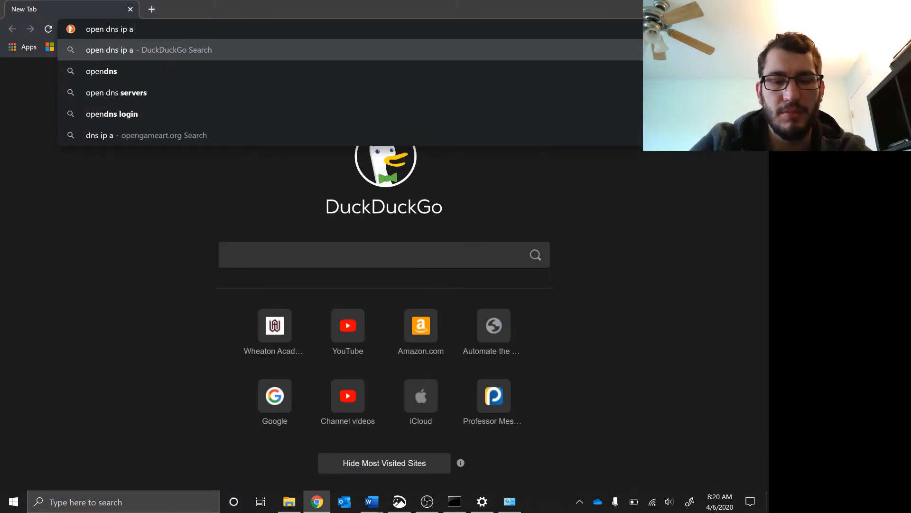
pyautogui.press('Return')
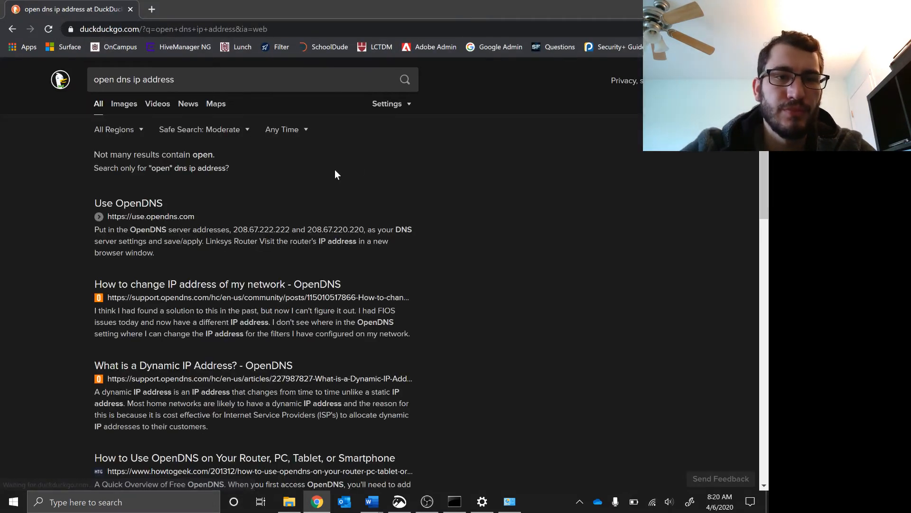
pyautogui.moveTo(249, 236)
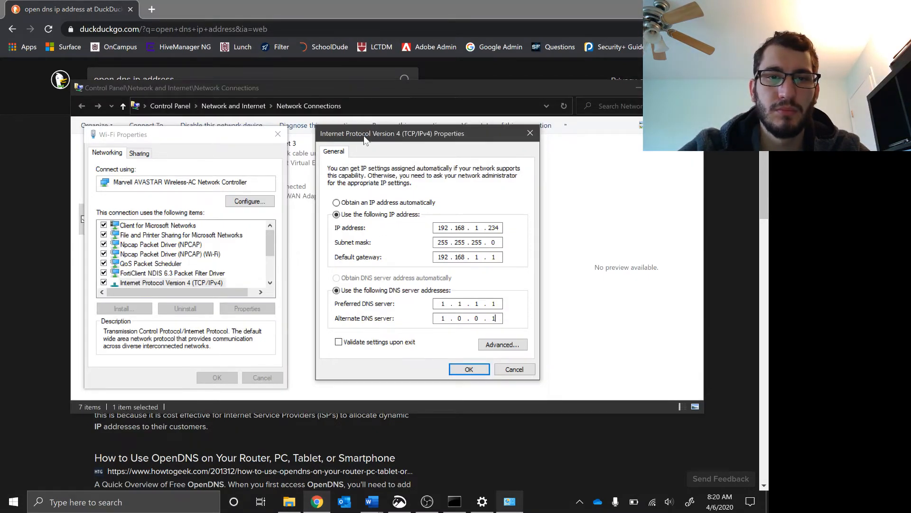
pyautogui.moveTo(423, 250)
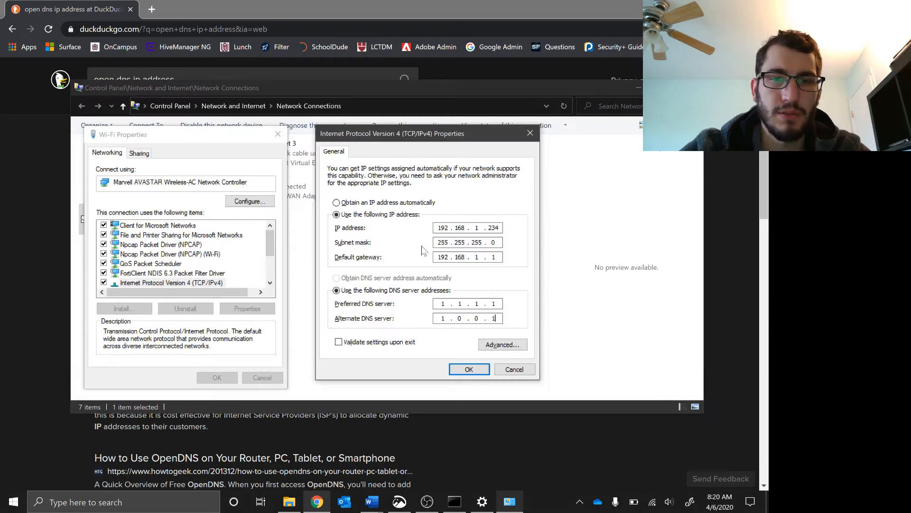
# Step: Enter 208.67.222.222 as the Wi-Fi adapter's preferred DNS server
pyautogui.write('2')
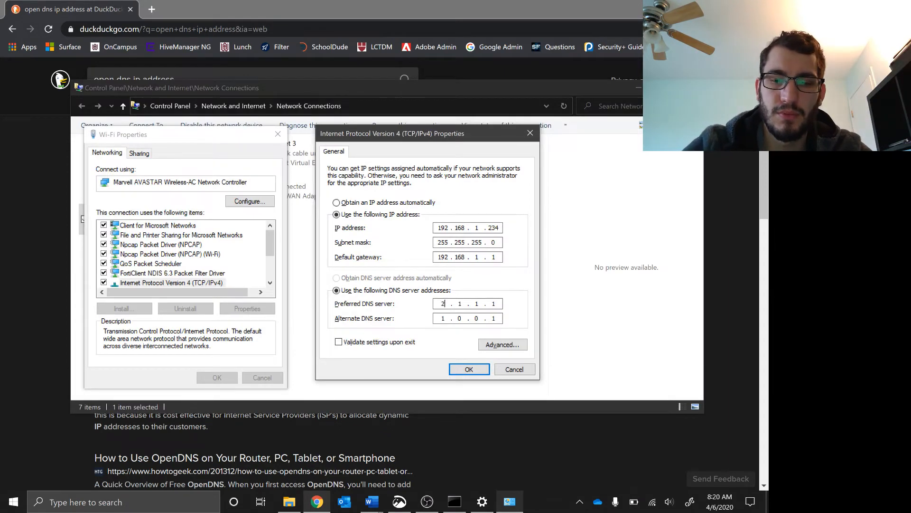
pyautogui.write('08 . 67')
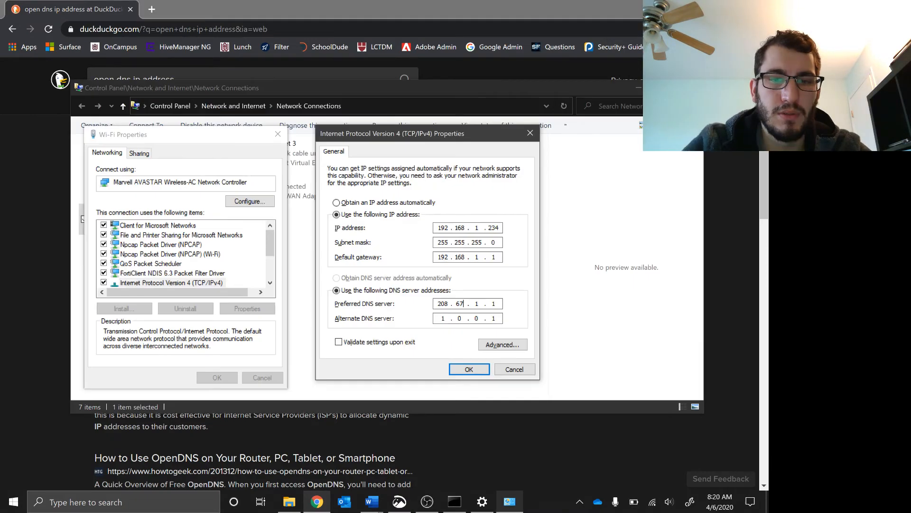
pyautogui.write('255')
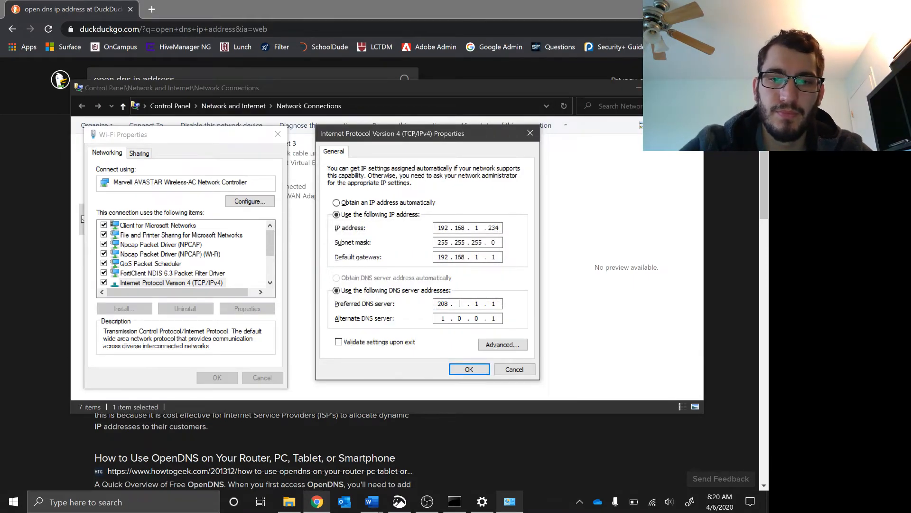
pyautogui.write('67')
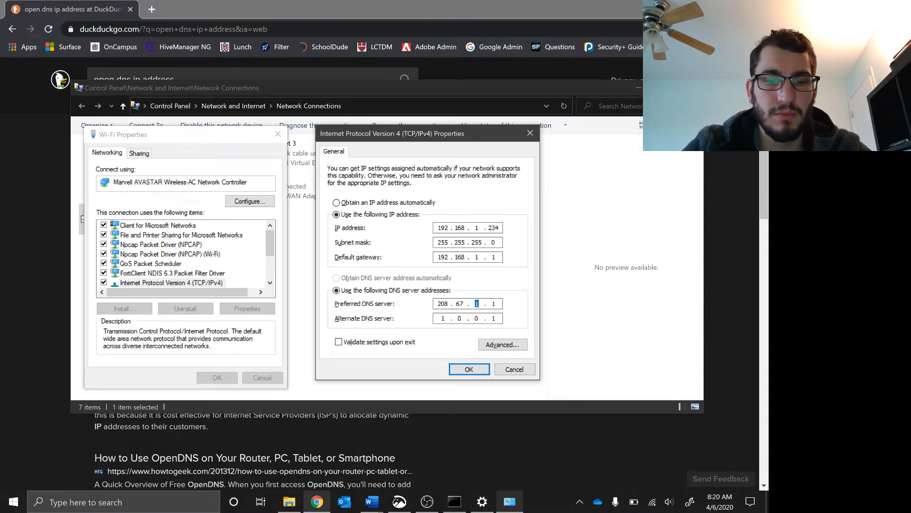
pyautogui.write('222.222')
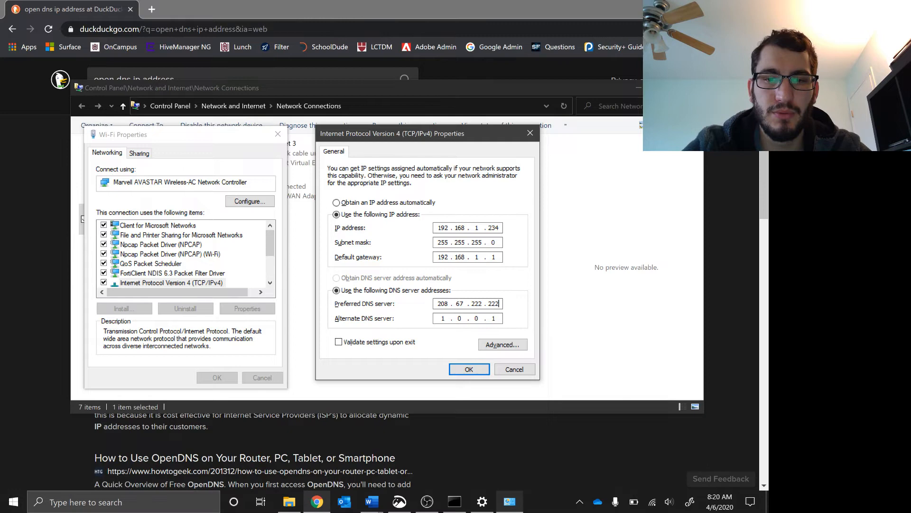
pyautogui.click(469, 368)
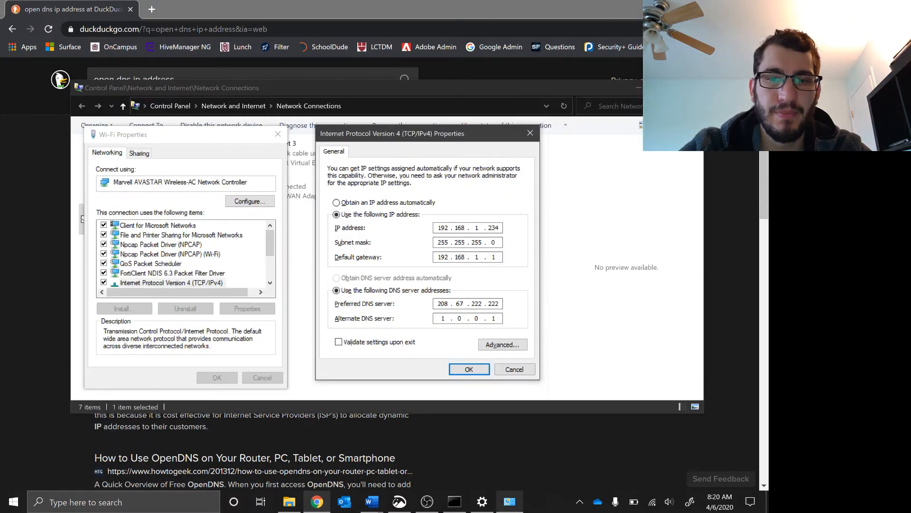
# Step: Enter 208.67.220.220 as the alternate DNS server, dismissing the invalid-entry error
pyautogui.click(442, 318)
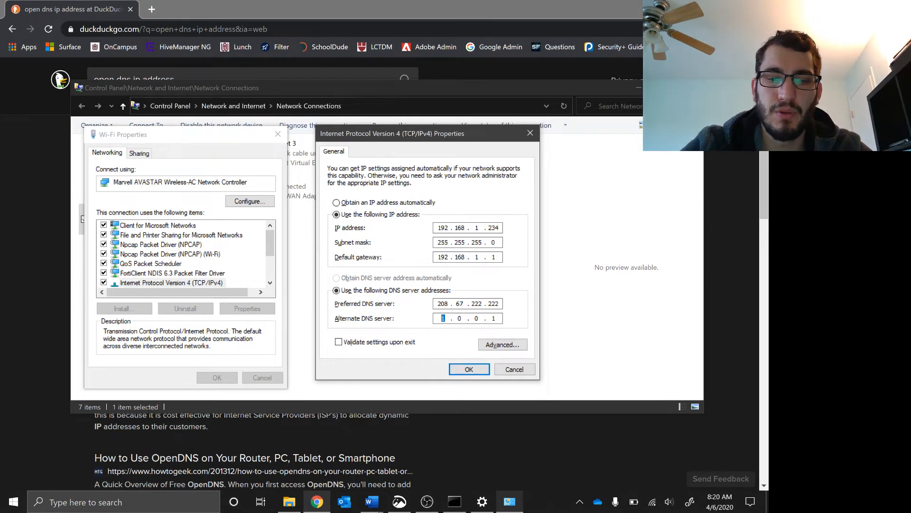
pyautogui.write('208.67')
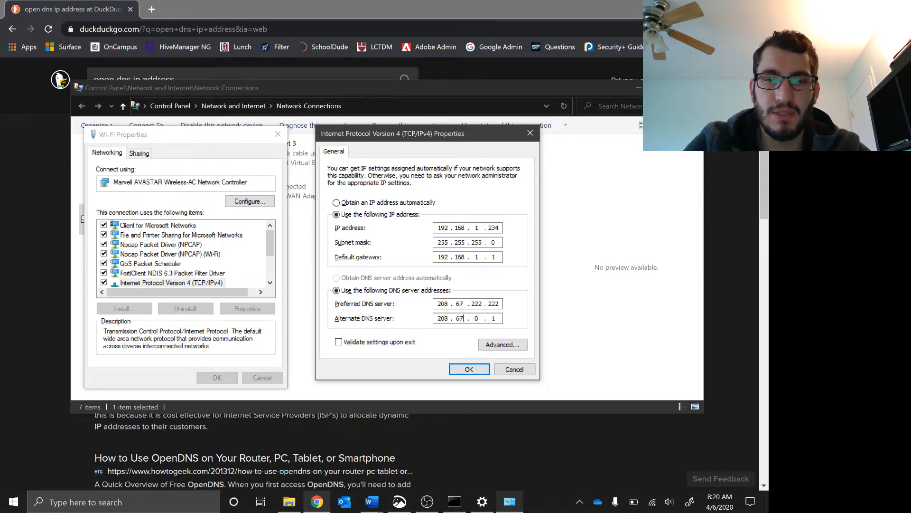
pyautogui.click(469, 369)
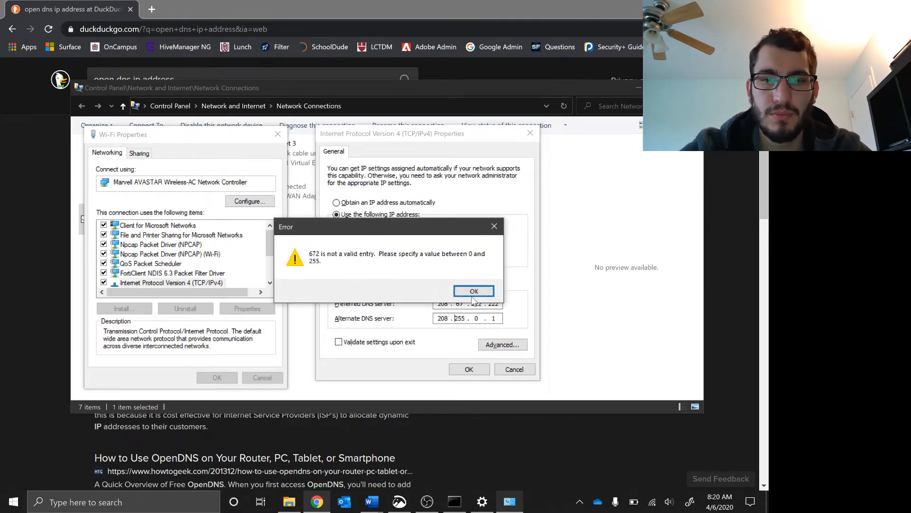
pyautogui.press('alt+tab')
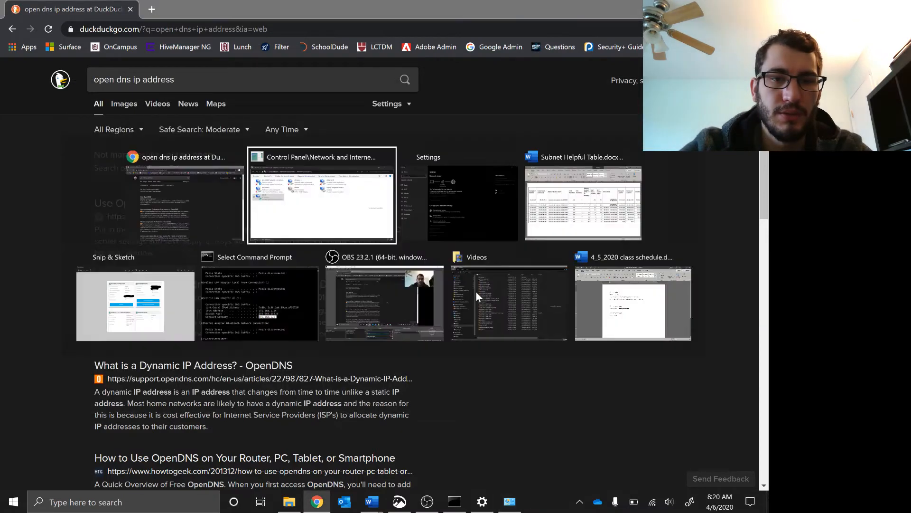
pyautogui.click(321, 196)
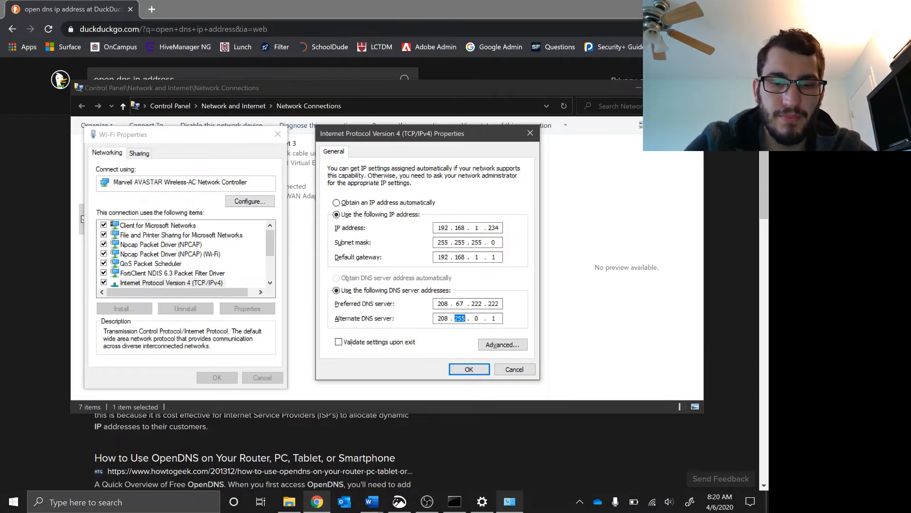
pyautogui.write('67.220')
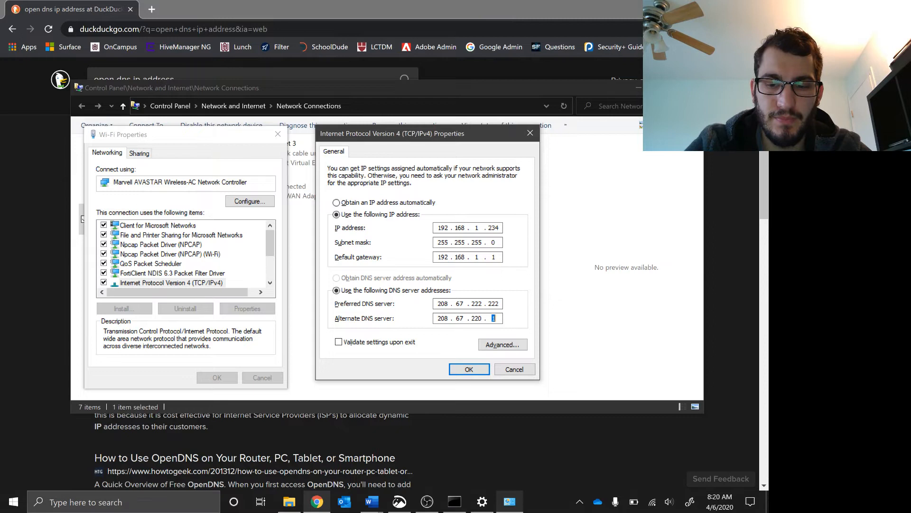
pyautogui.write('20')
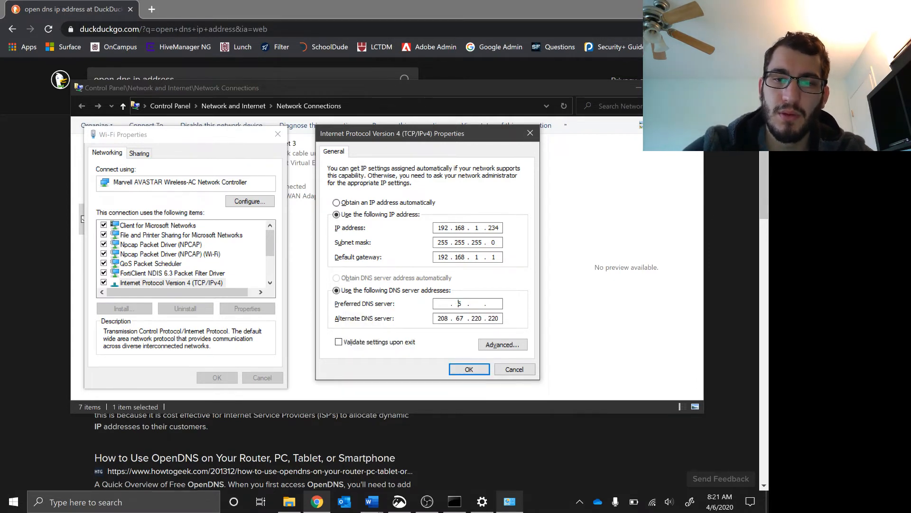
# Step: Save DNS servers 8.8.8.8 and 8.8.4.4, close Wi-Fi Properties, and return to Command Prompt
pyautogui.write('8 . .')
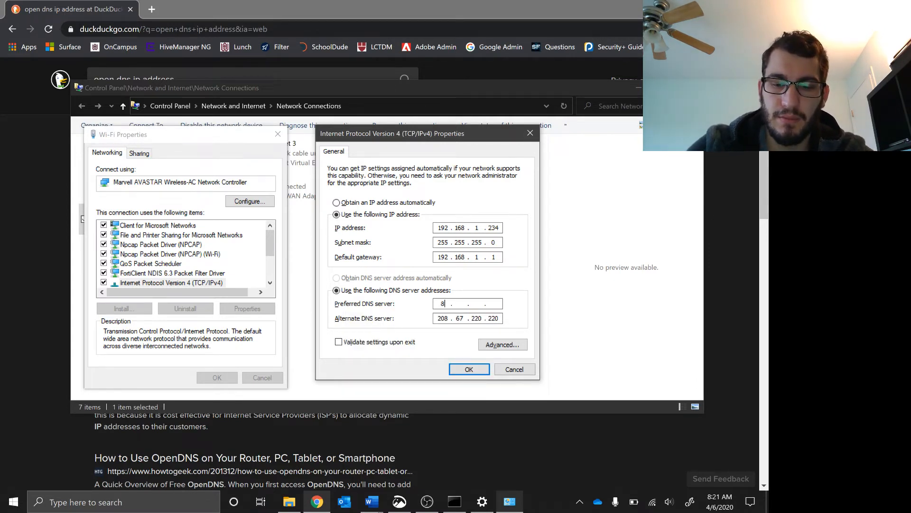
pyautogui.write('.8.8.8')
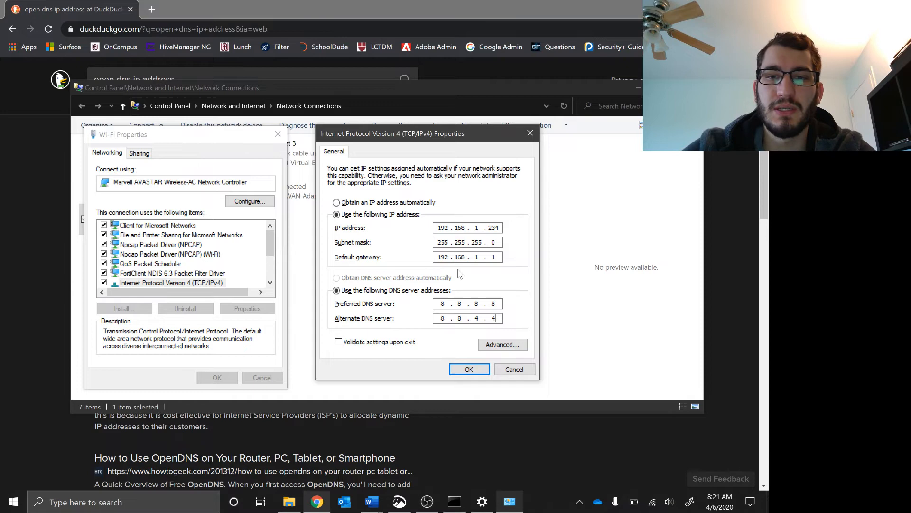
pyautogui.click(469, 369)
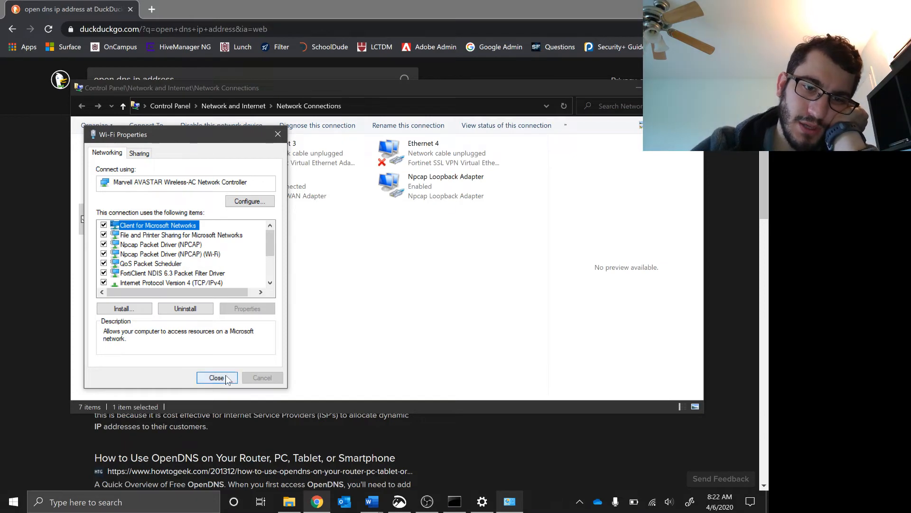
pyautogui.click(217, 377)
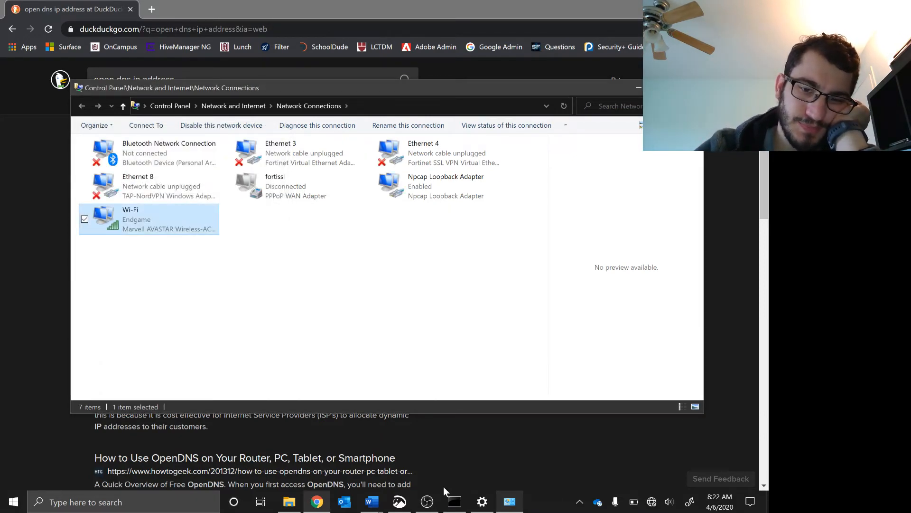
pyautogui.click(454, 502)
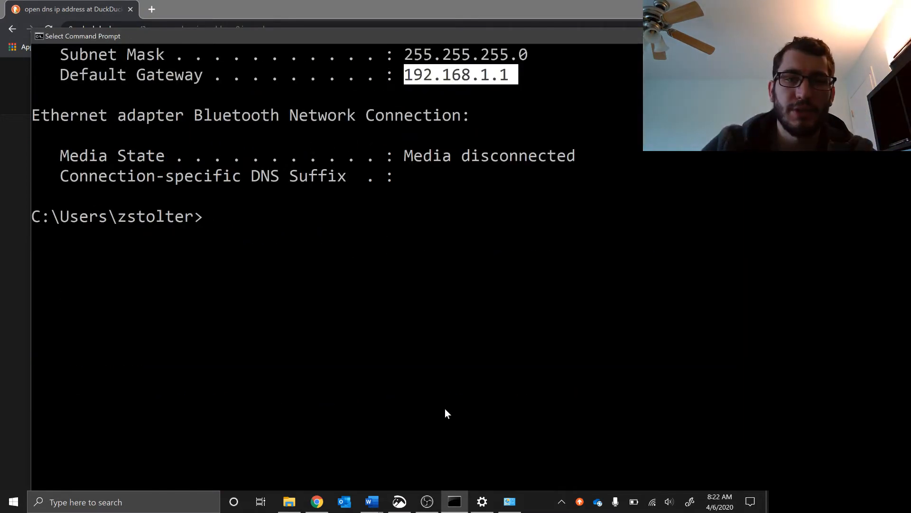
# Step: Run ipconfig to see Wi-Fi at 192.168.1.234, gateway 192.168.1.1, then check yahoo.com in Chrome
pyautogui.write('ipconfig')
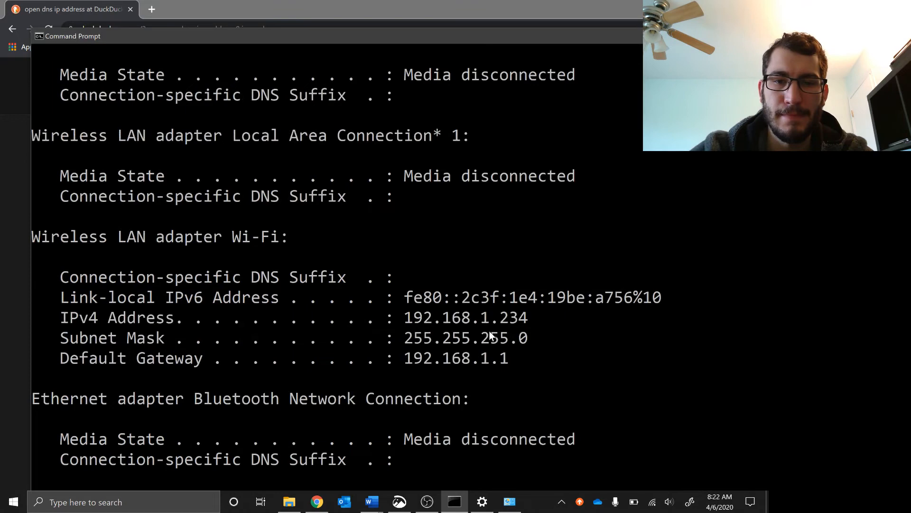
pyautogui.click(511, 317)
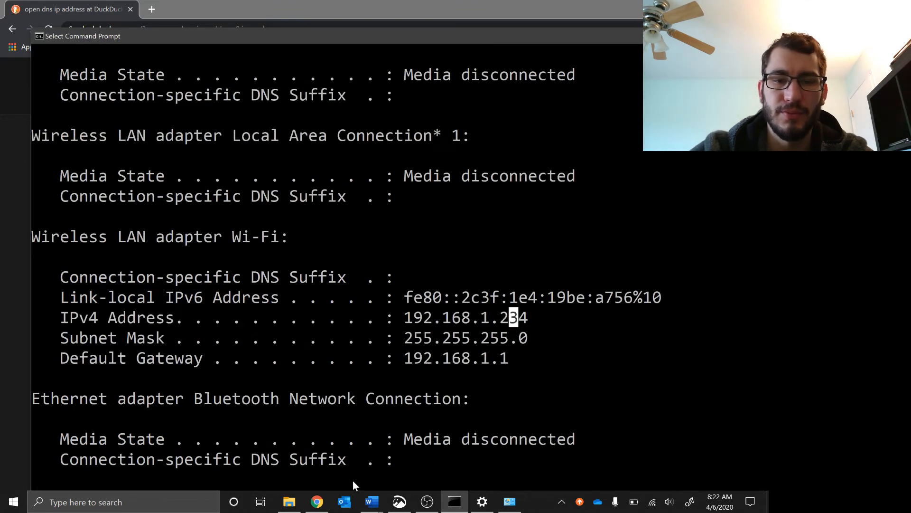
pyautogui.click(316, 501)
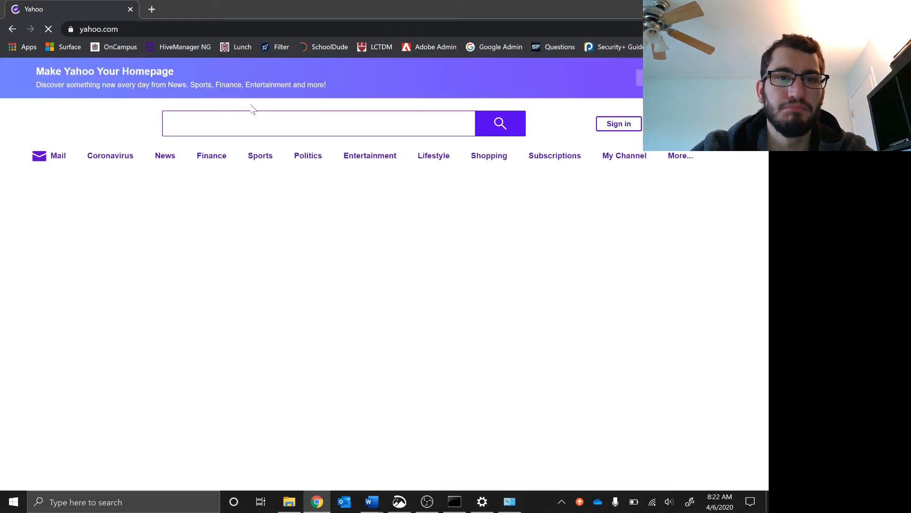
pyautogui.press('alt+tab')
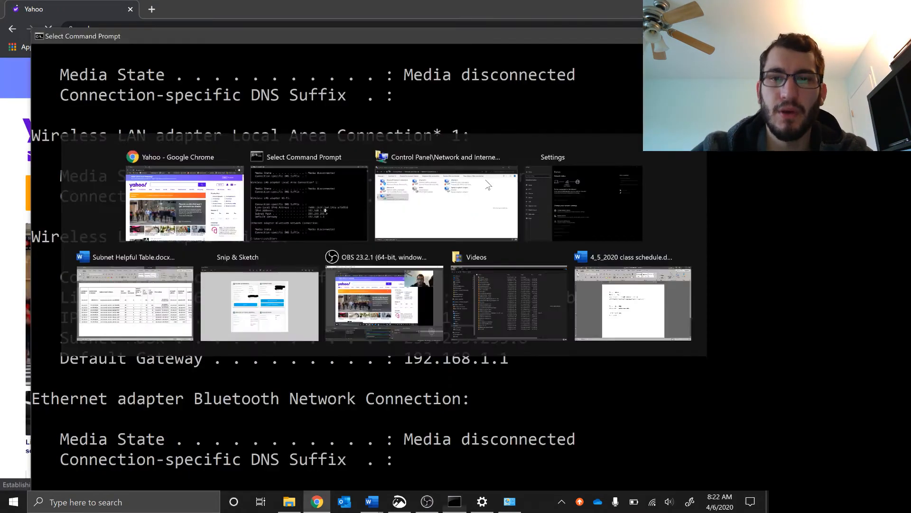
# Step: Change the Wi-Fi subnet mask to 255.255.255.248 and apply, triggering the gateway subnet warning
pyautogui.click(445, 204)
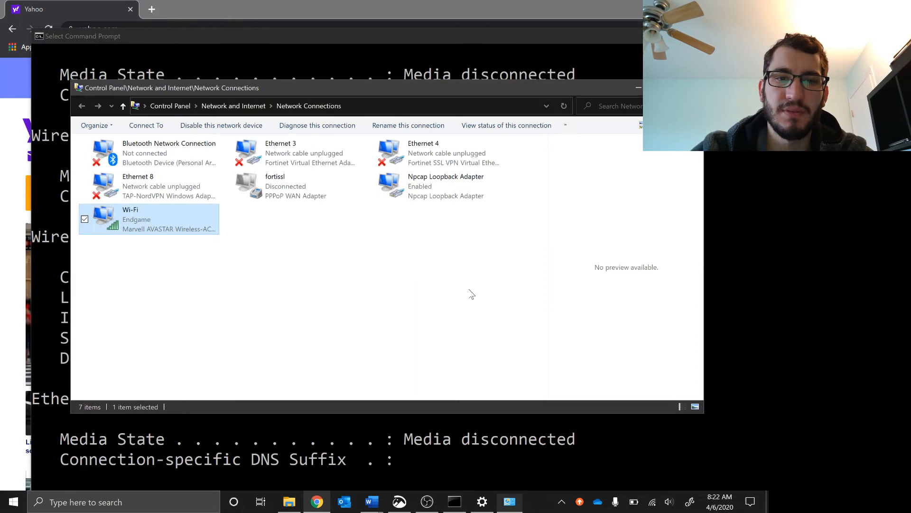
pyautogui.rightClick(148, 220)
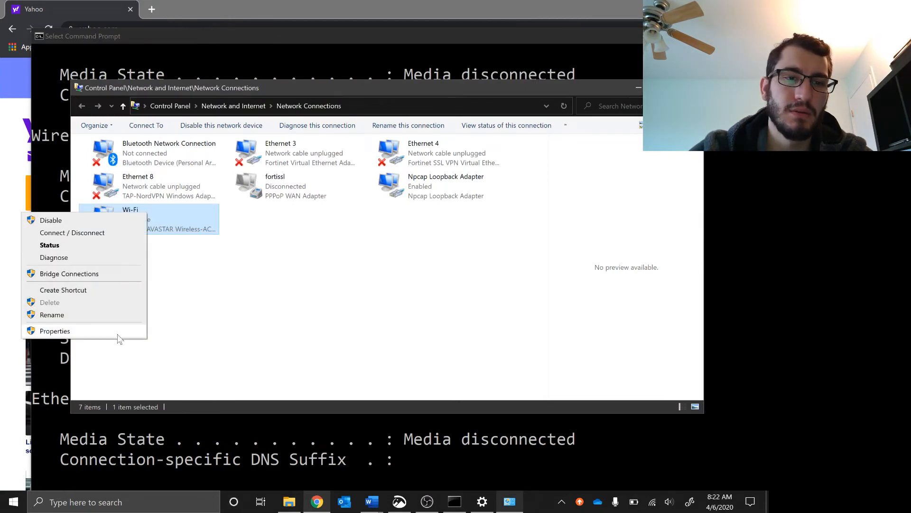
pyautogui.click(54, 331)
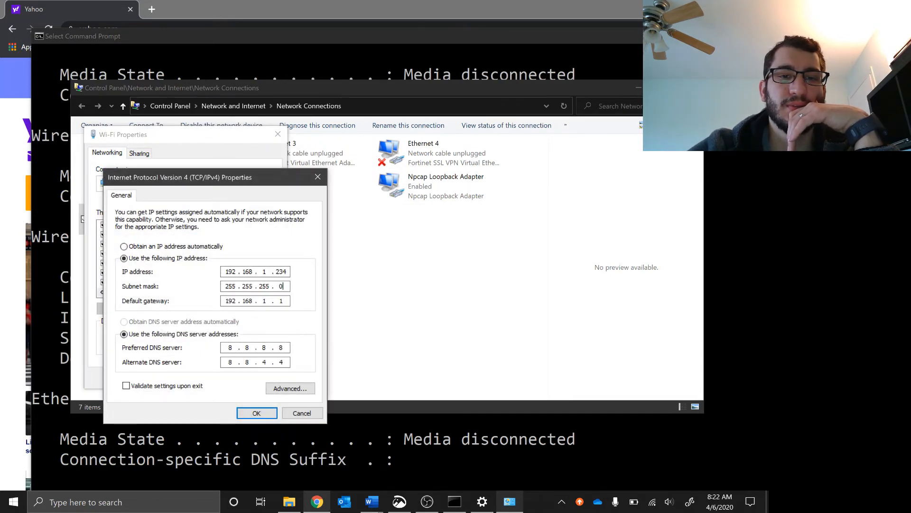
pyautogui.write('2')
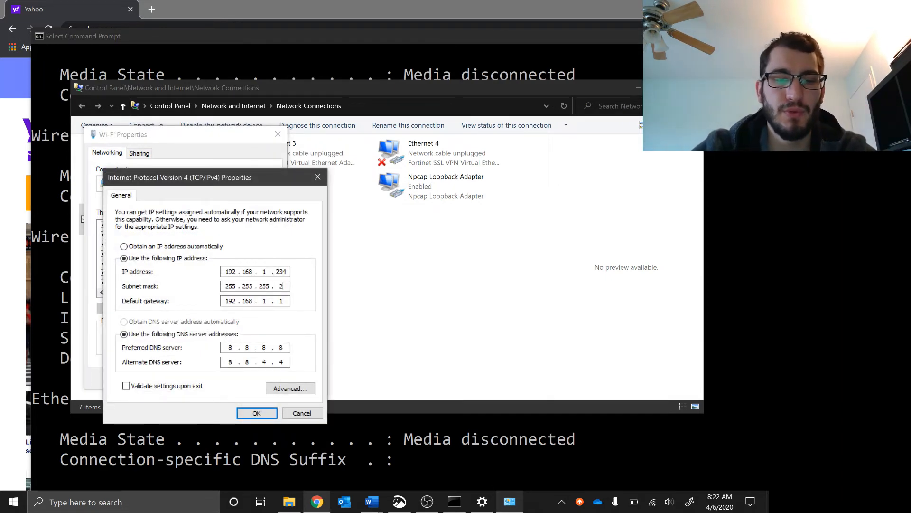
pyautogui.write('48')
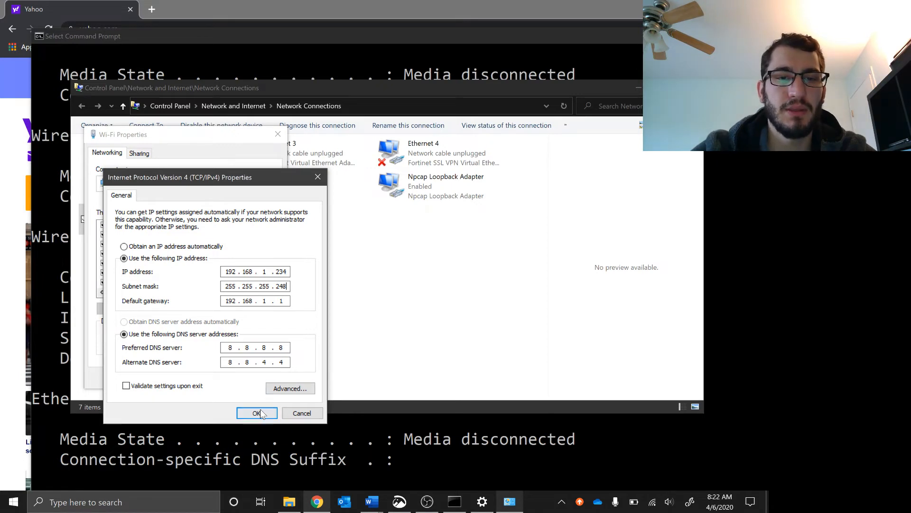
pyautogui.click(256, 412)
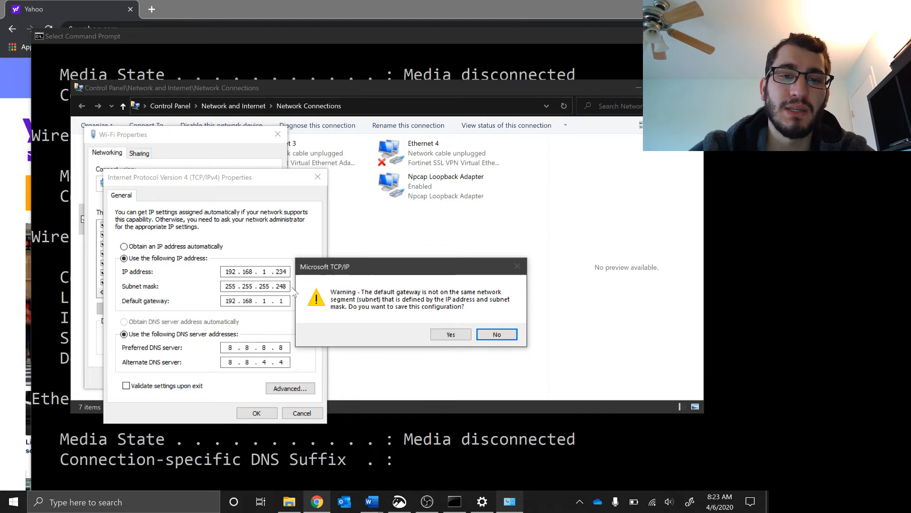
pyautogui.moveTo(371, 502)
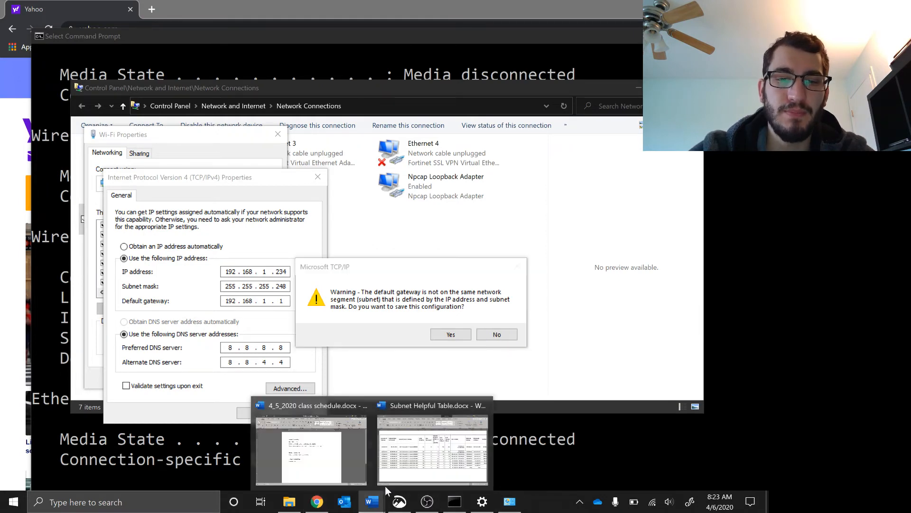
# Step: Check the /29 row for 255.255.255.248 in the Subnet Helpful Table, then return to Network Connections
pyautogui.click(433, 450)
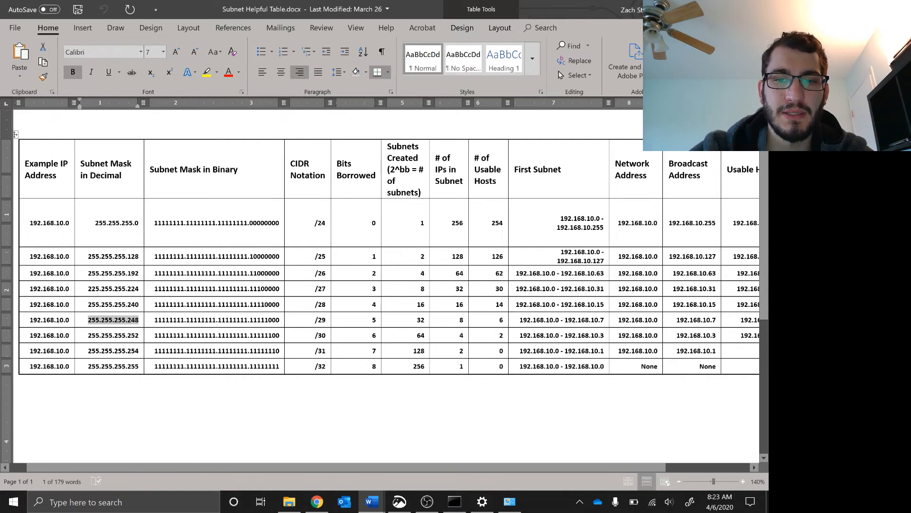
pyautogui.press('alt+tab')
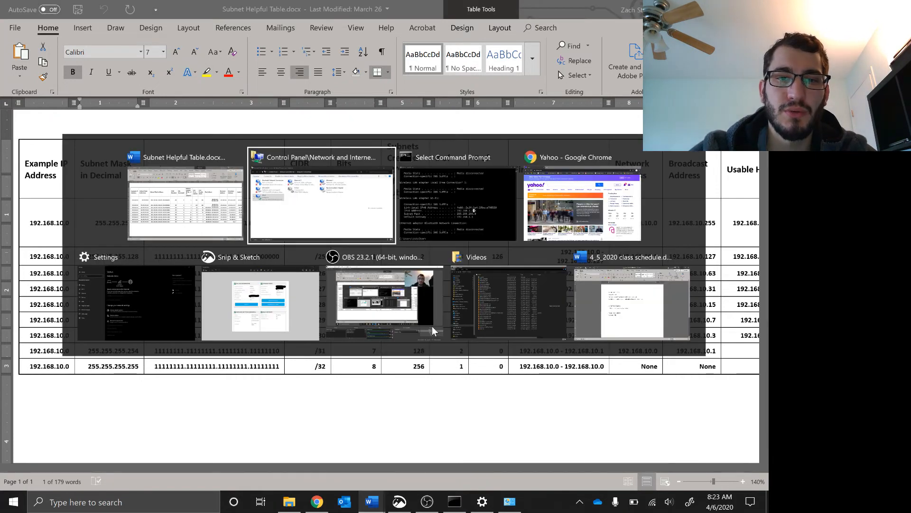
pyautogui.click(458, 197)
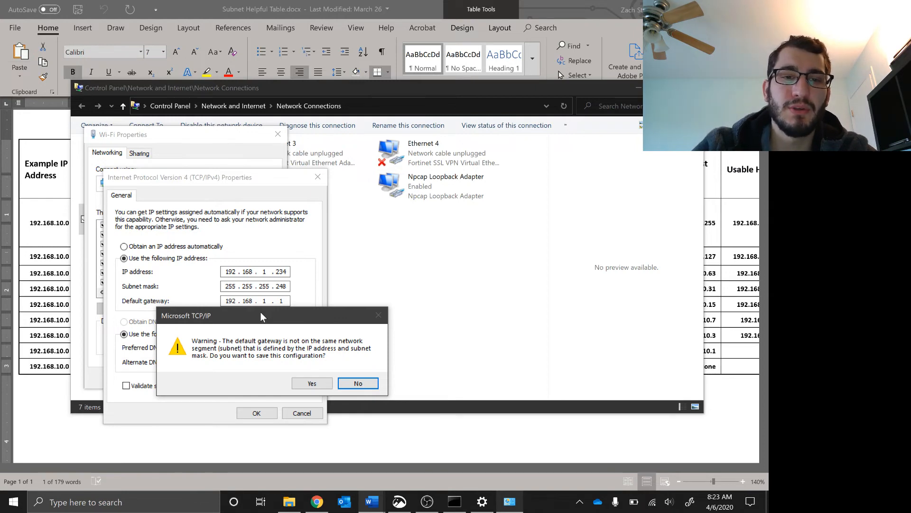
pyautogui.moveTo(282, 276)
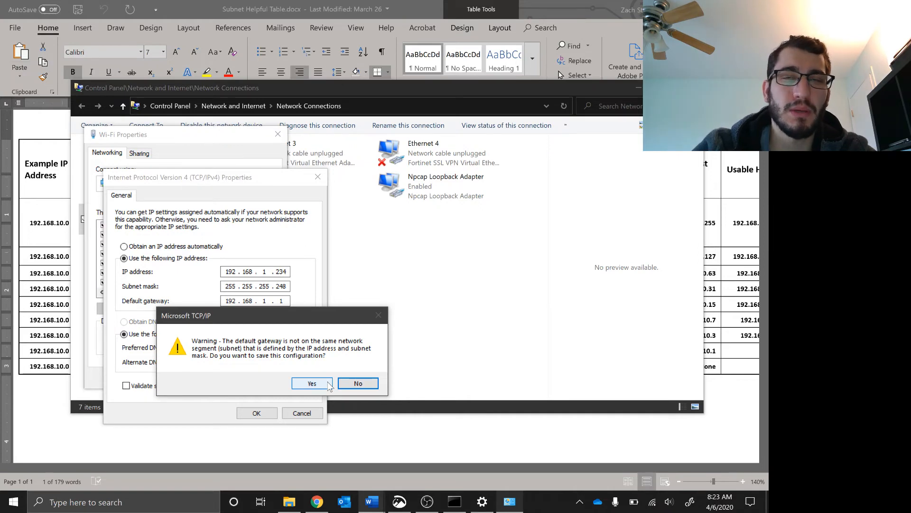
# Step: Accept the gateway warning to keep the 255.255.255.248 mask, then view CNN in Chrome
pyautogui.click(311, 383)
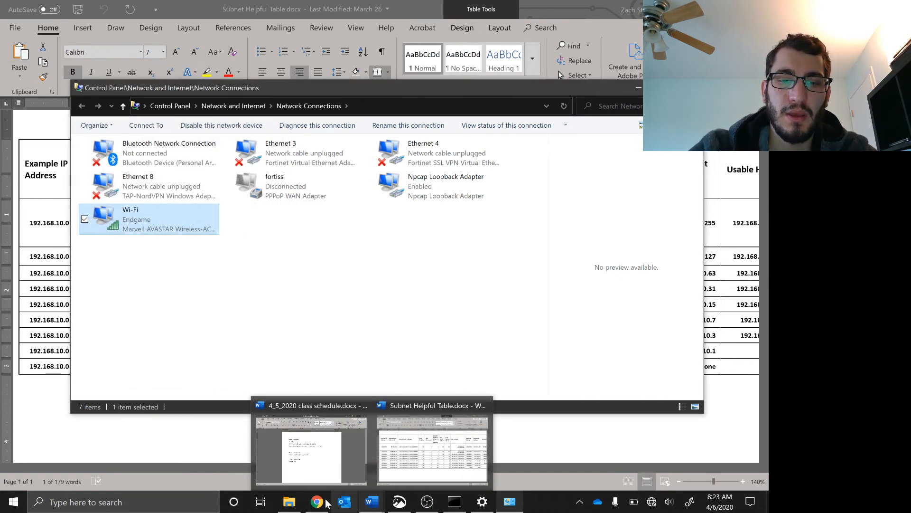
pyautogui.click(316, 502)
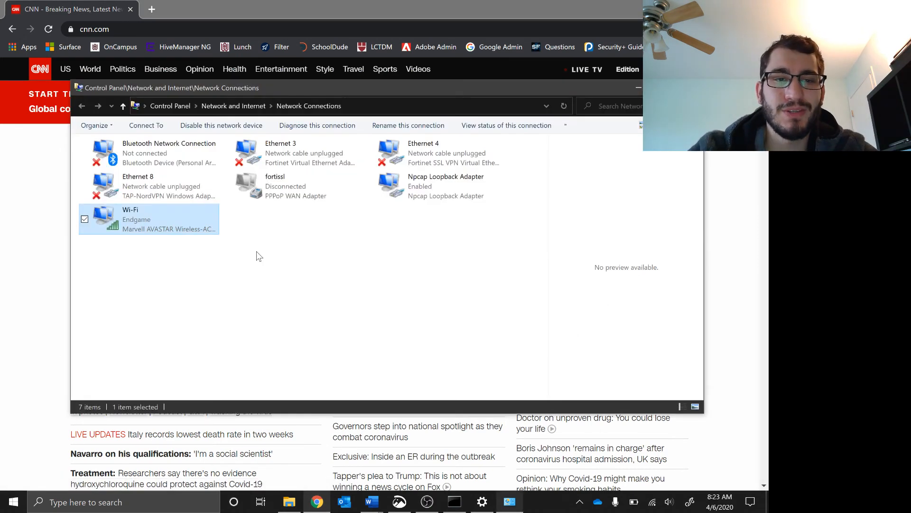
# Step: Save Wi-Fi IP 192.168.2.234 with mask 255.255.255.0, accepting the gateway warning
pyautogui.rightClick(145, 219)
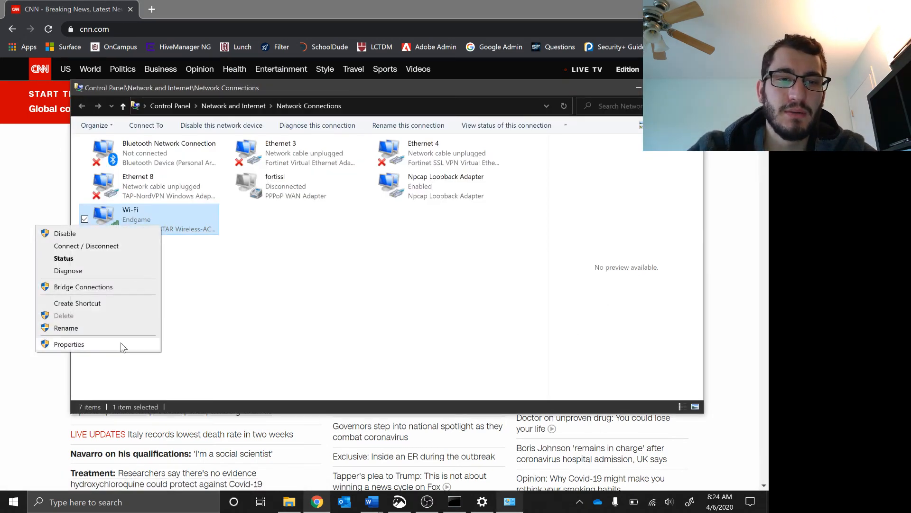
pyautogui.click(69, 343)
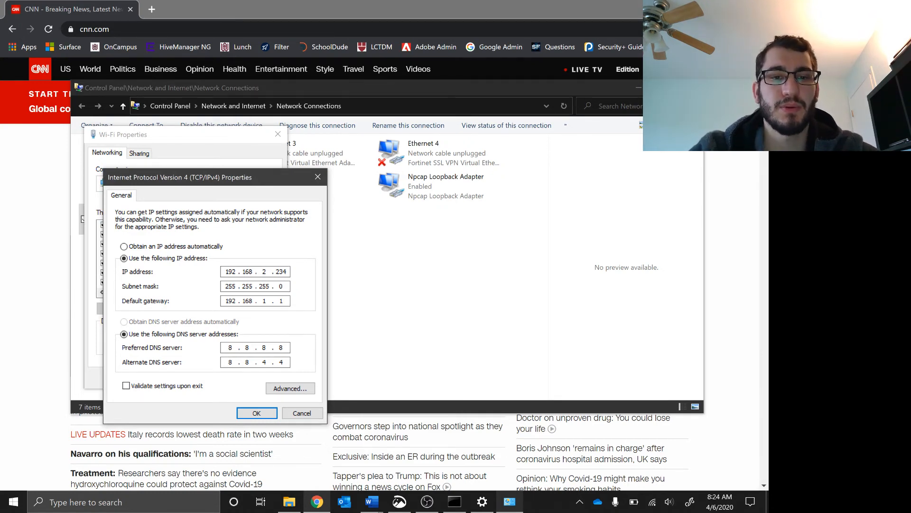
pyautogui.click(256, 413)
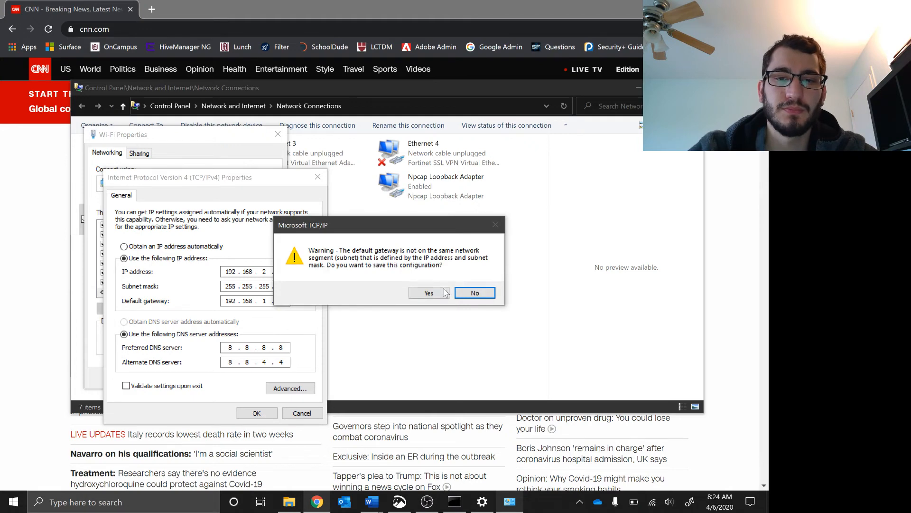
pyautogui.click(428, 292)
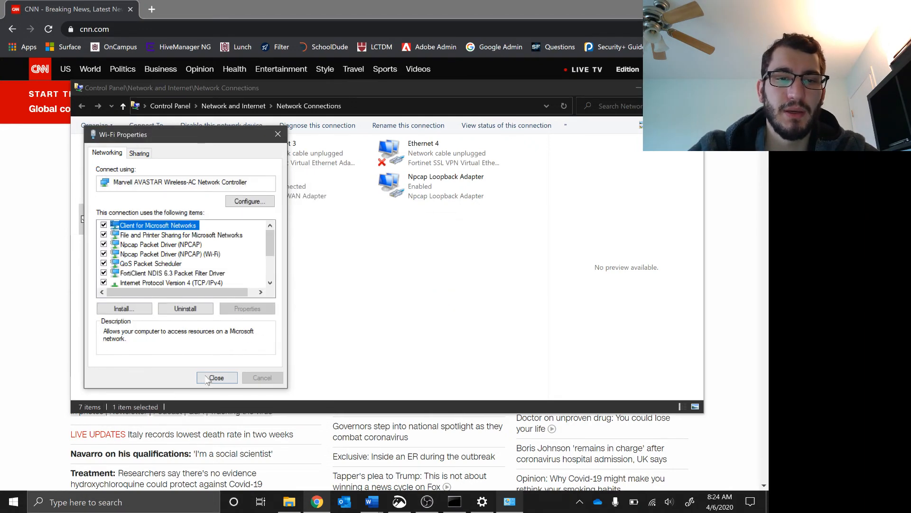
pyautogui.click(217, 377)
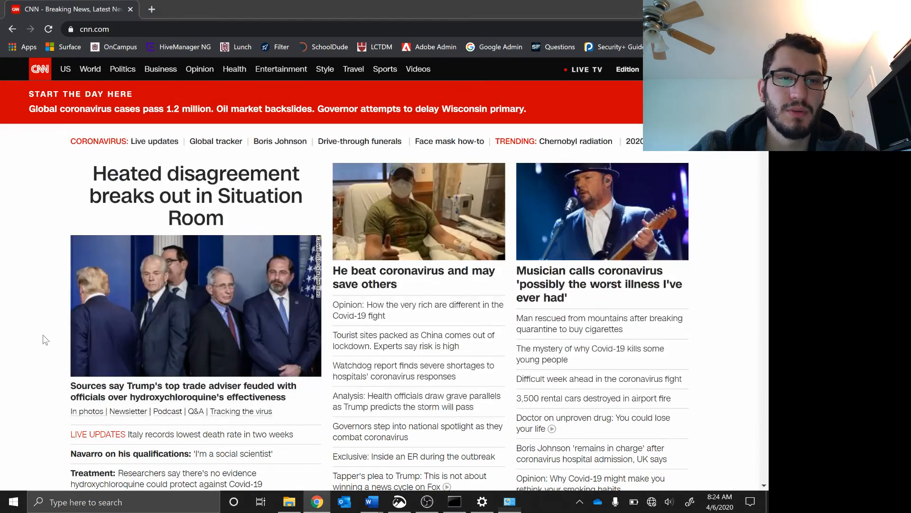
# Step: Try loading abc.com in Chrome, which stays blank, then bring up the Wi-Fi connection's options
pyautogui.write('abc.')
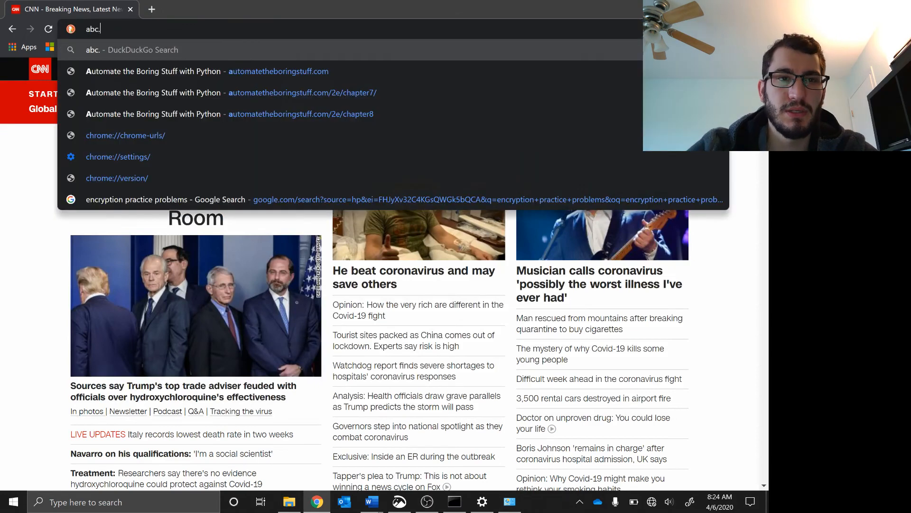
pyautogui.press('Return')
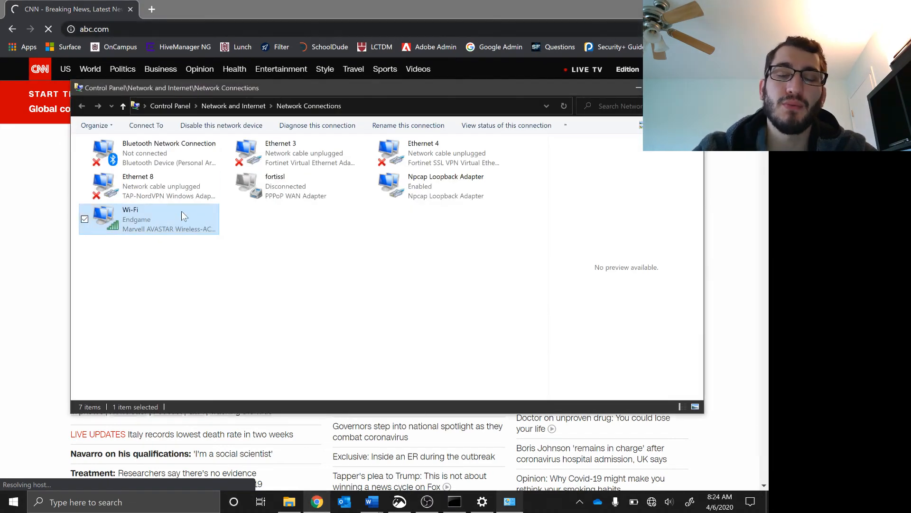
pyautogui.moveTo(181, 216)
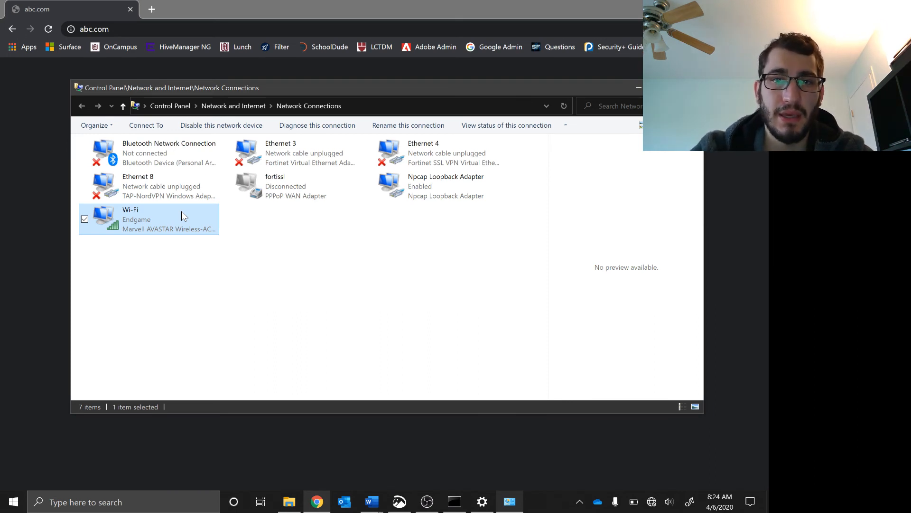
pyautogui.rightClick(148, 219)
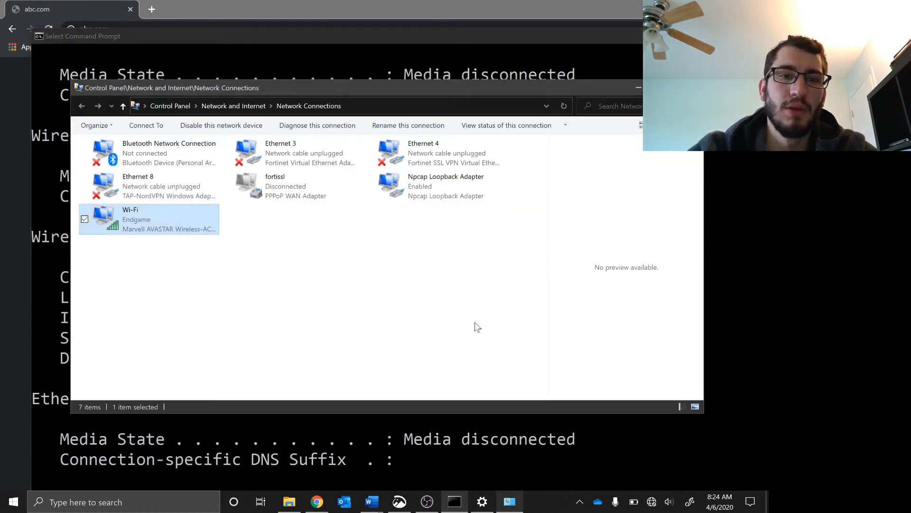
pyautogui.rightClick(148, 219)
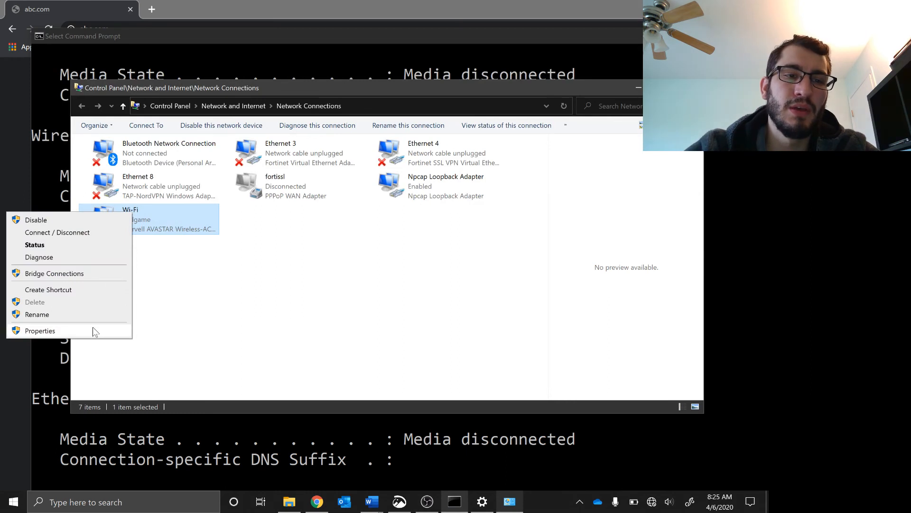
# Step: Set Wi-Fi IPv4 to obtain the IP and DNS addresses automatically, save, and return to Chrome
pyautogui.click(96, 333)
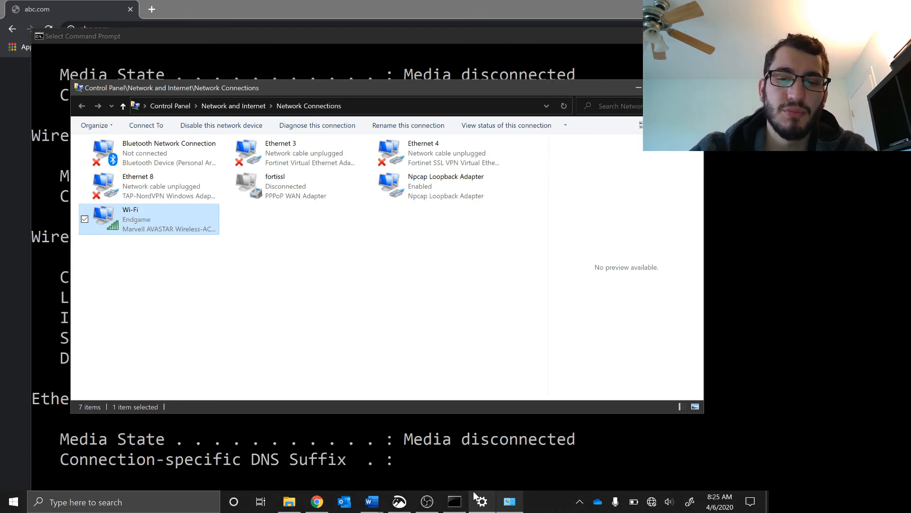
pyautogui.rightClick(148, 219)
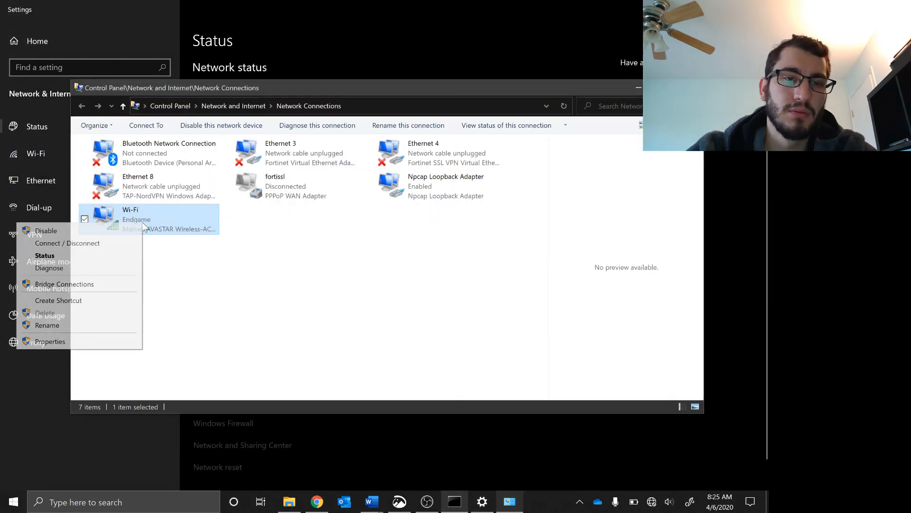
pyautogui.click(110, 342)
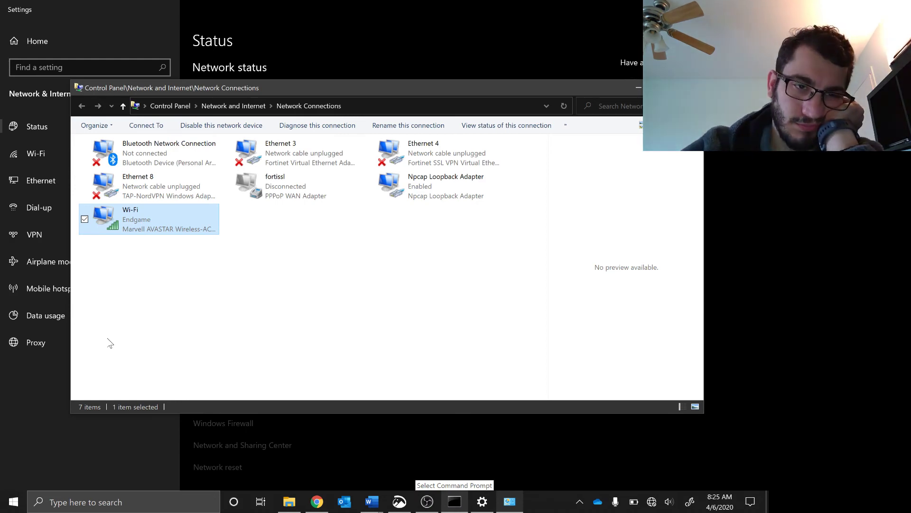
pyautogui.doubleClick(148, 220)
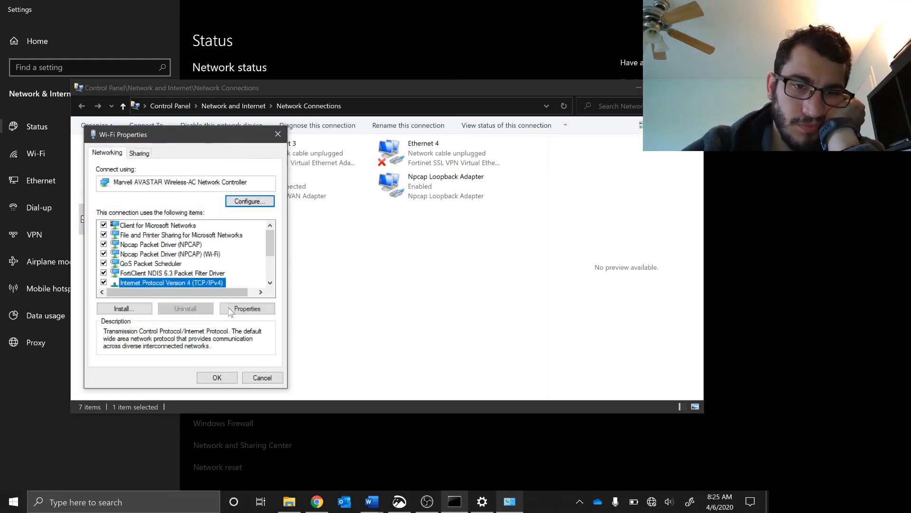
pyautogui.click(247, 308)
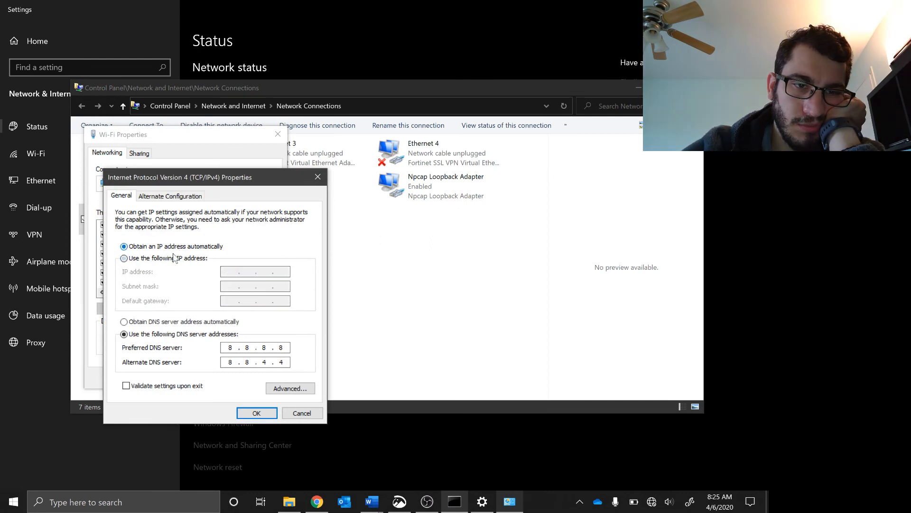
pyautogui.click(124, 321)
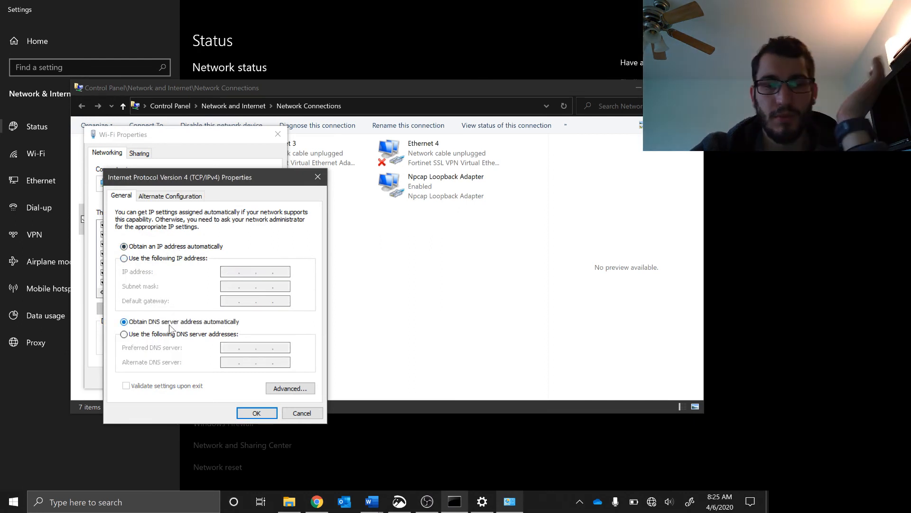
pyautogui.moveTo(179, 302)
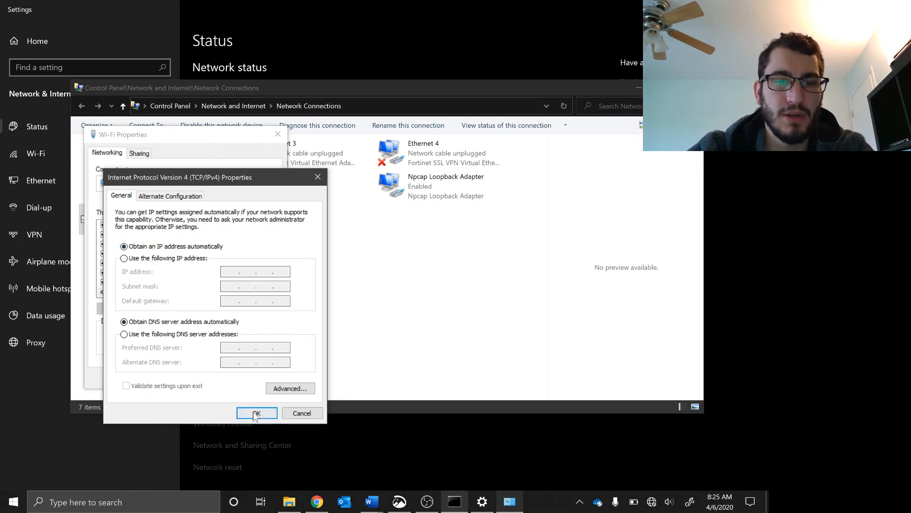
pyautogui.click(257, 413)
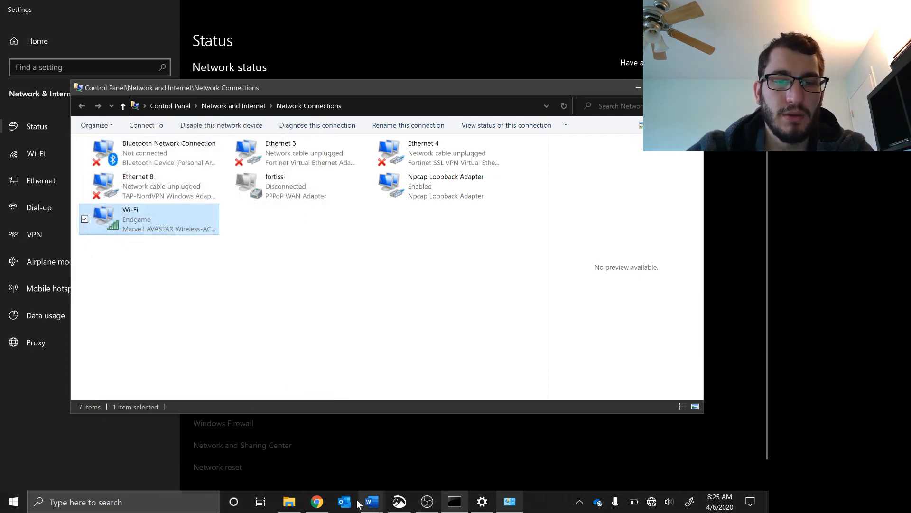
pyautogui.click(317, 502)
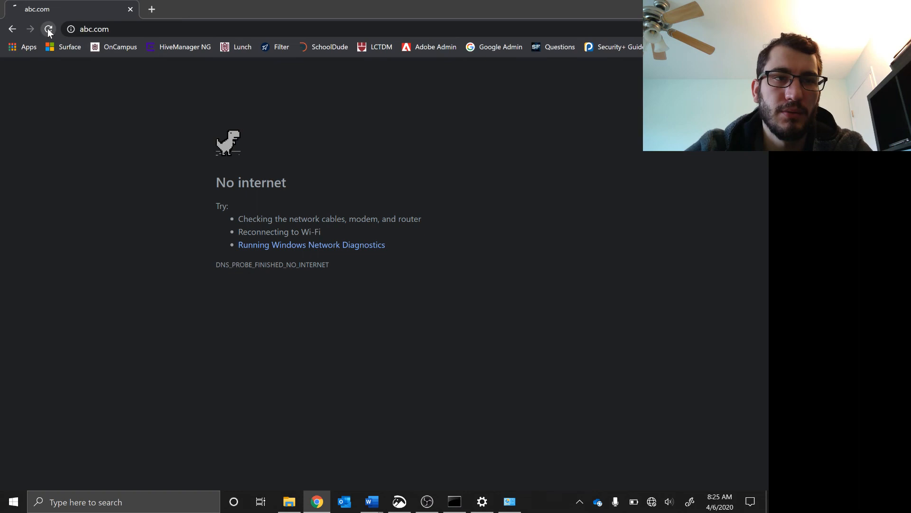
# Step: Reload abc.com in Chrome so the ABC home page with the American Idol banner appears
pyautogui.click(49, 29)
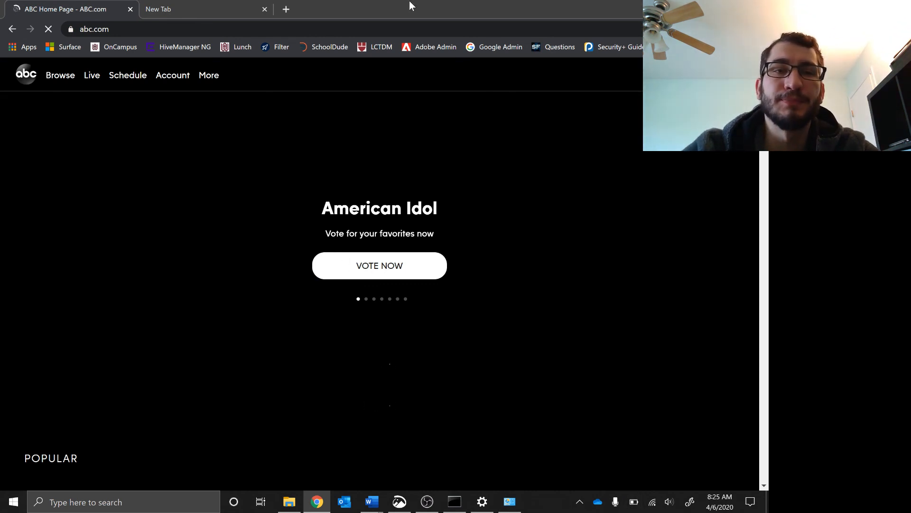
# Step: Close the blank New Tab so only the loaded ABC.com home page remains
pyautogui.click(265, 10)
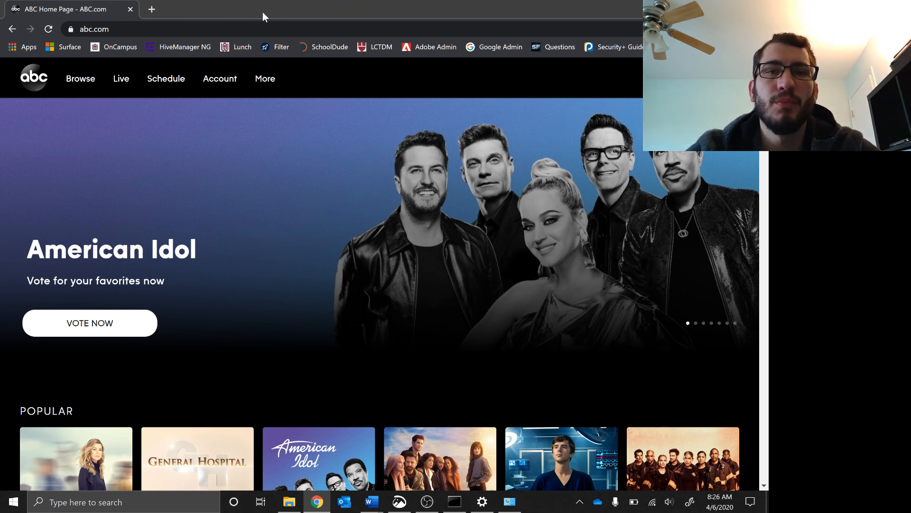
pyautogui.moveTo(399, 318)
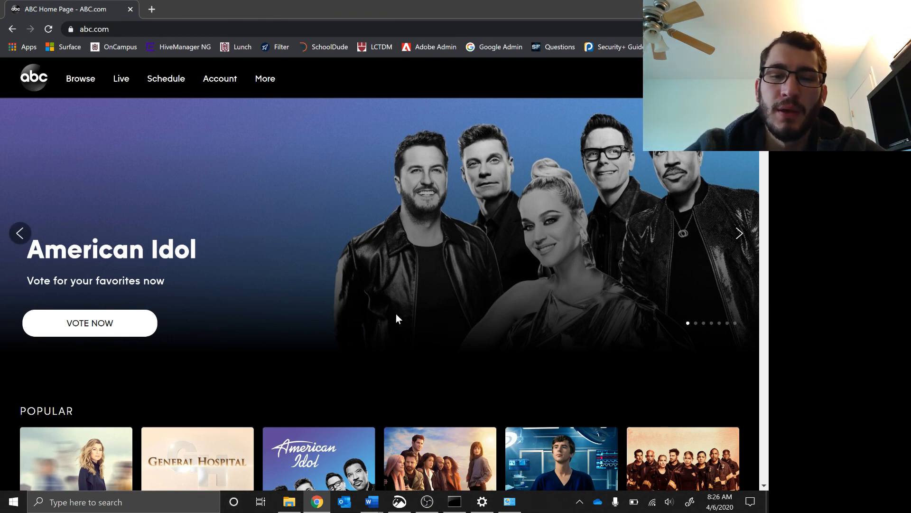
pyautogui.moveTo(422, 416)
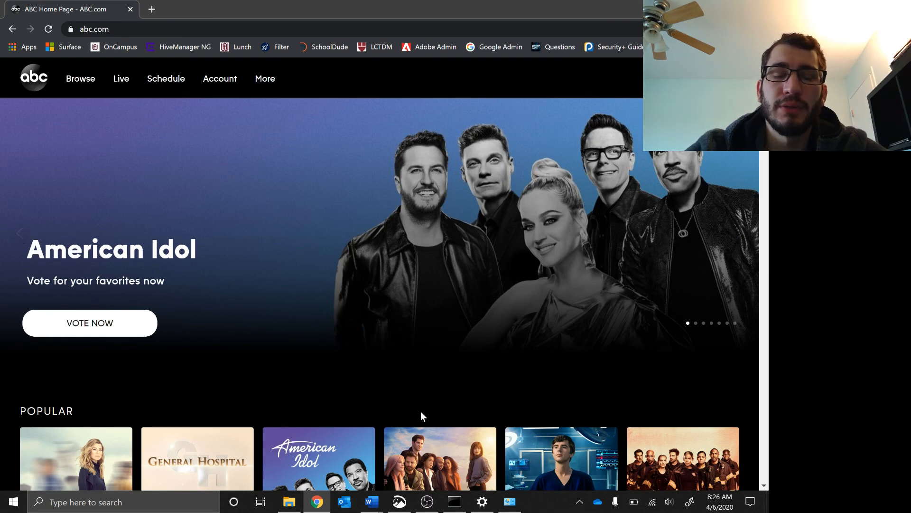
pyautogui.moveTo(389, 413)
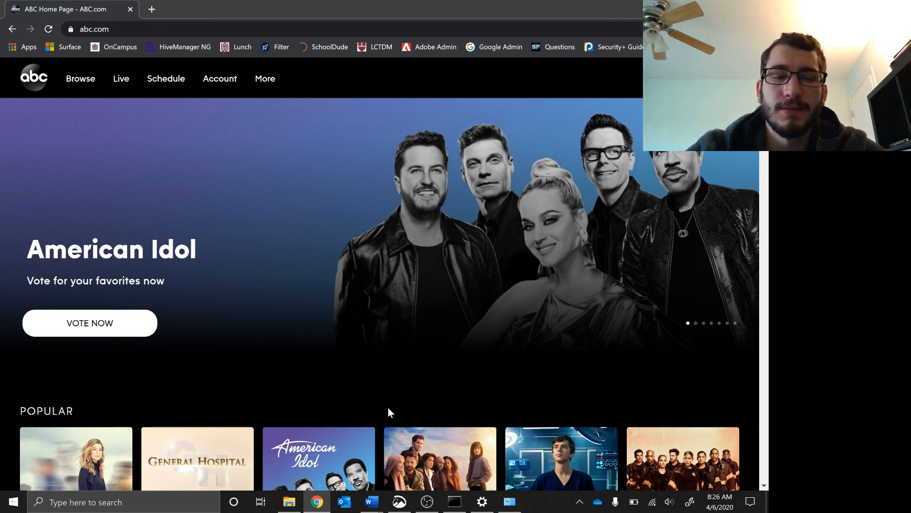